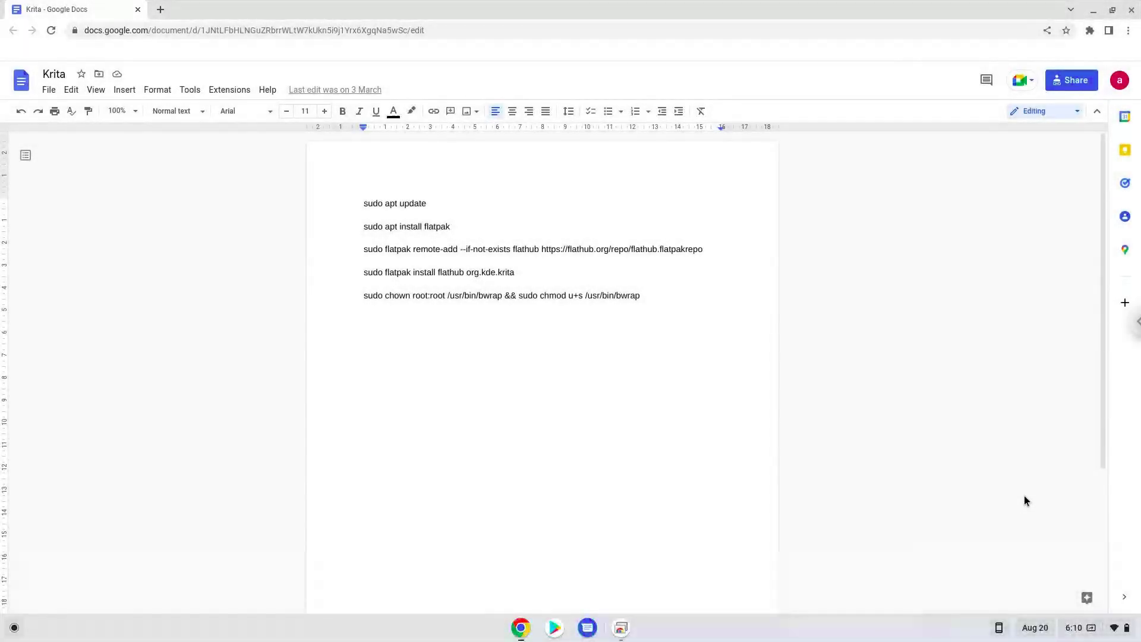
Step: Reach the full ChromeOS Settings from the quick settings panel
{"action": "left_click", "coordinate": [365, 204]}
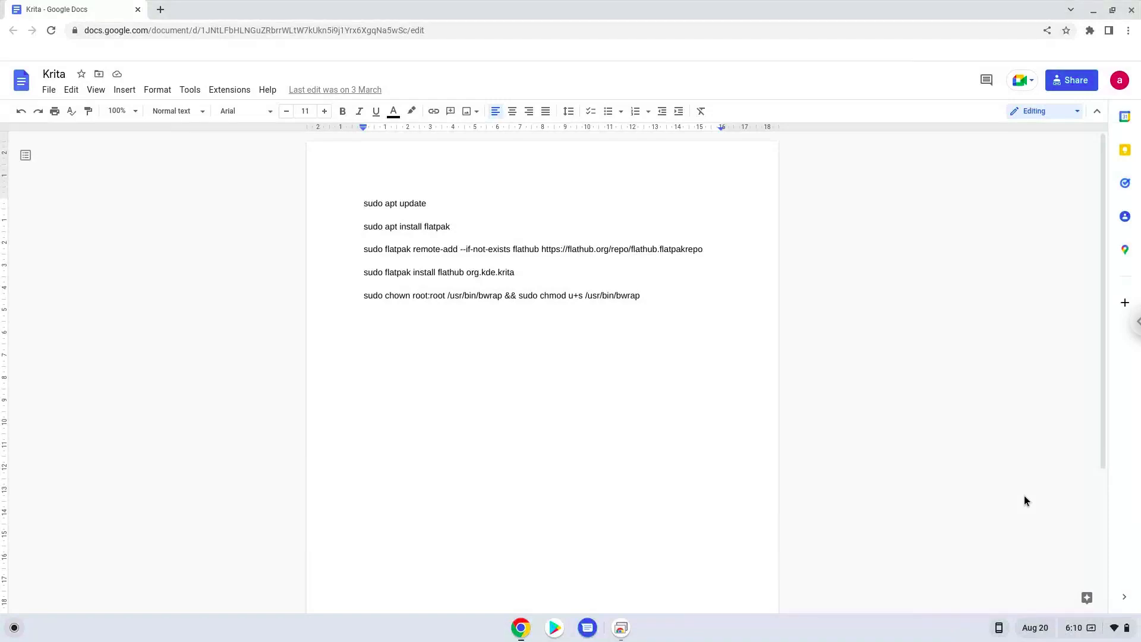
{"action": "left_click", "coordinate": [364, 204]}
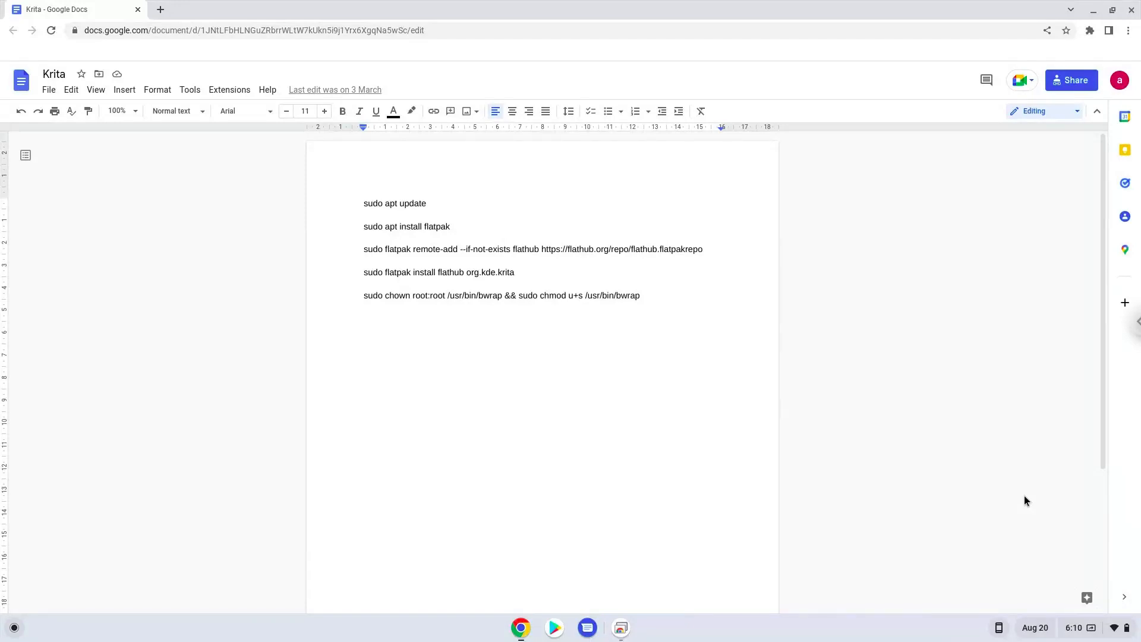
{"action": "mouse_move", "coordinate": [1081, 624]}
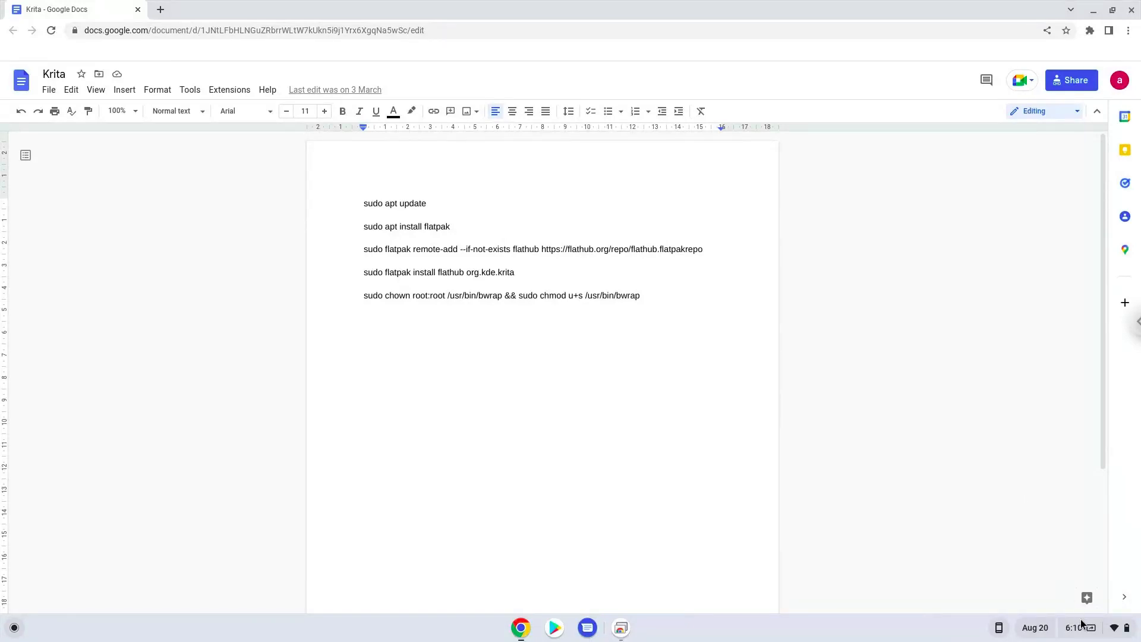
{"action": "left_click", "coordinate": [1077, 628]}
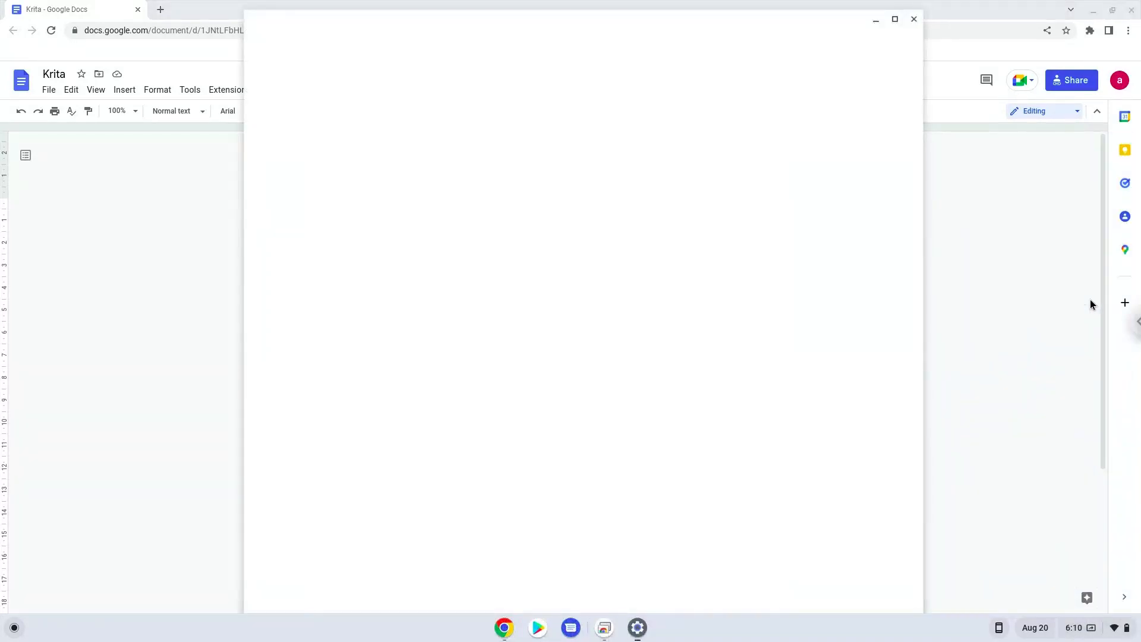
{"action": "left_click", "coordinate": [637, 628]}
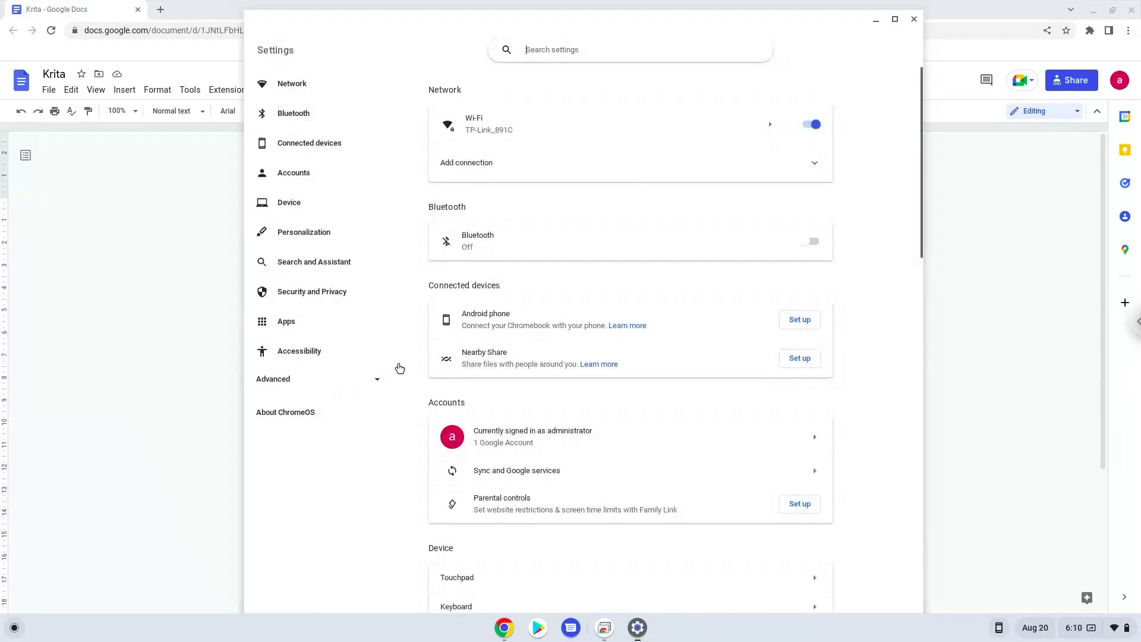
Step: Expand Advanced and go to the Developers section with the Linux option
{"action": "left_click", "coordinate": [273, 378]}
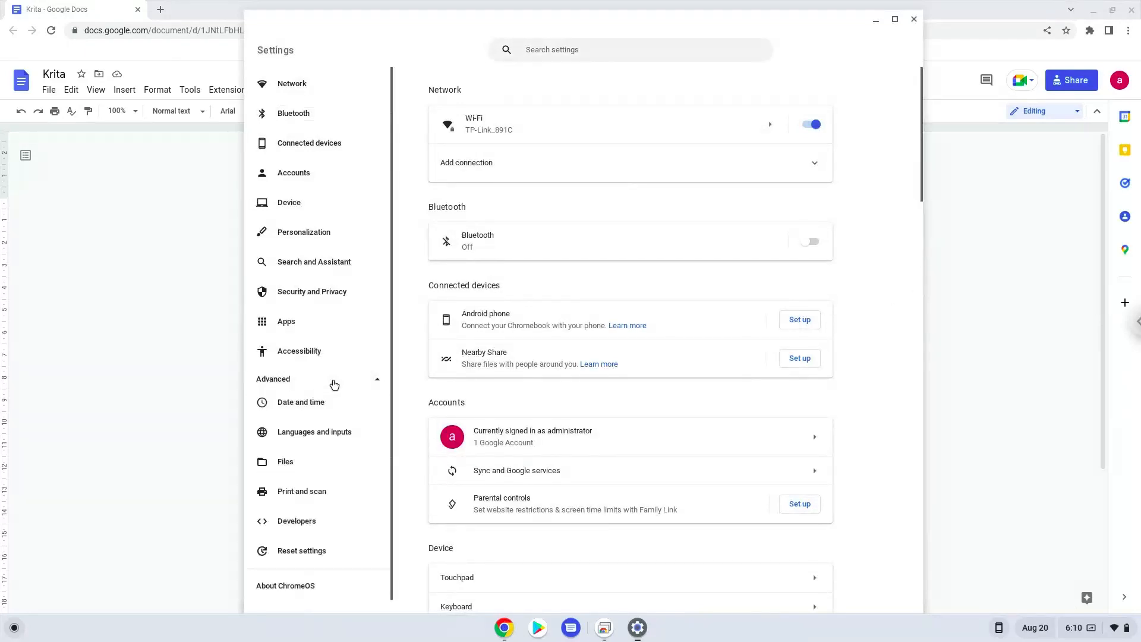
{"action": "mouse_move", "coordinate": [332, 404]}
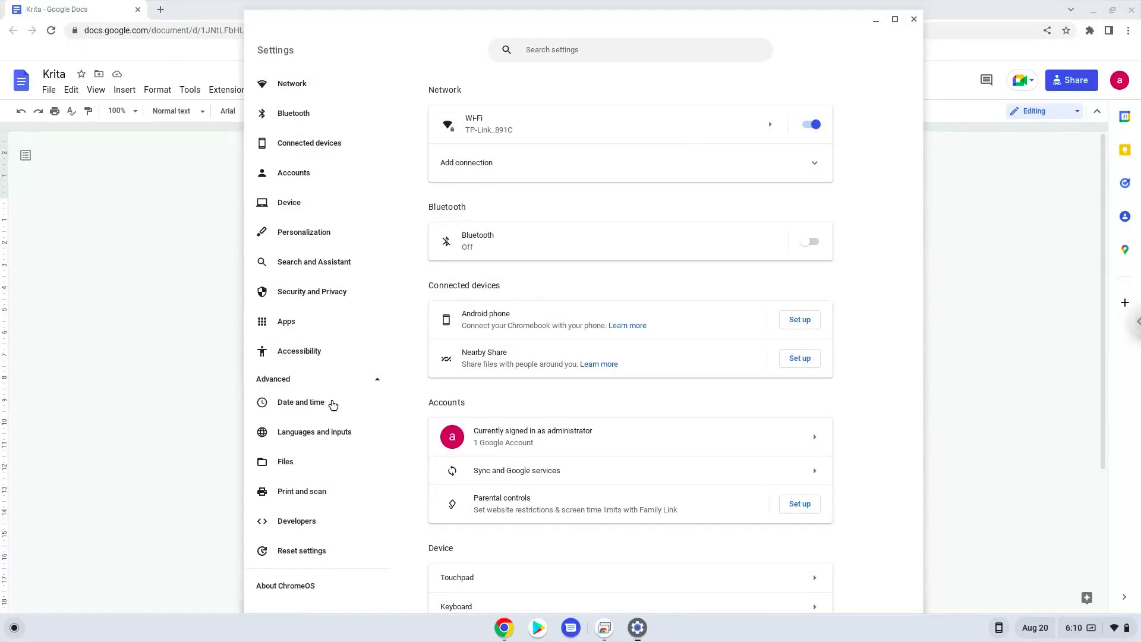
{"action": "left_click", "coordinate": [296, 520]}
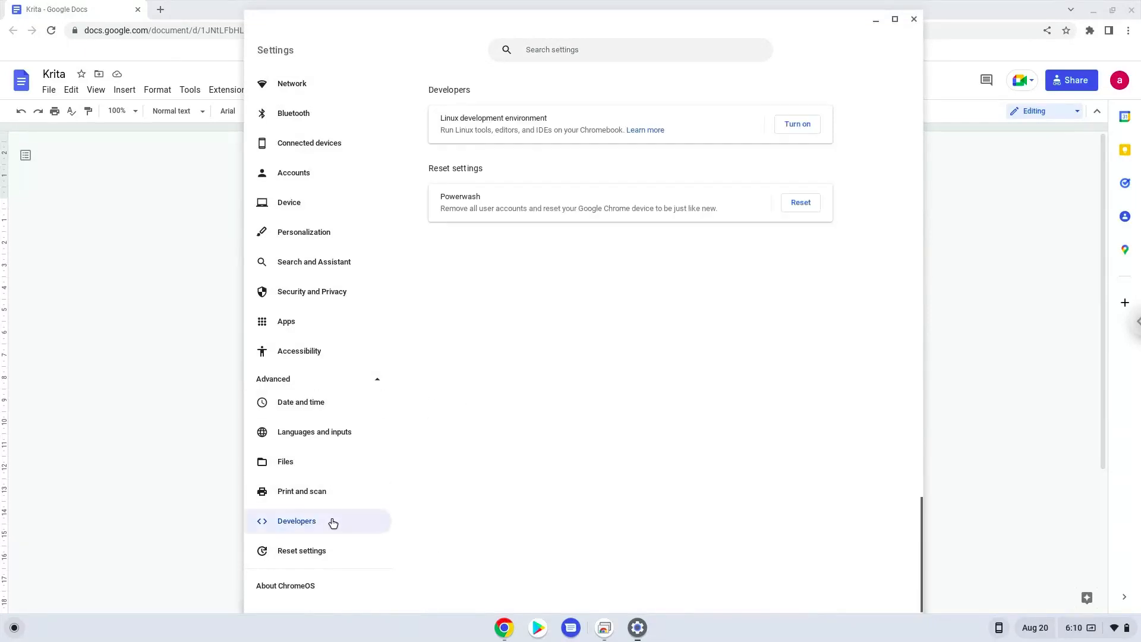
{"action": "mouse_move", "coordinate": [462, 445]}
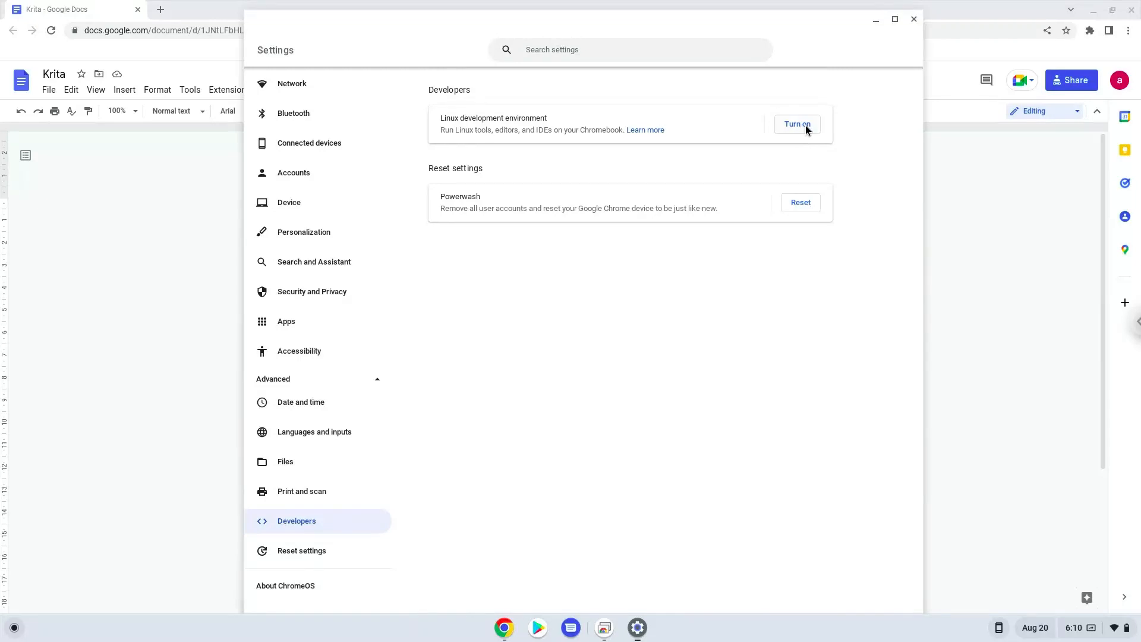
Step: Install the Linux development environment with the recommended disk size and close the resulting terminal
{"action": "left_click", "coordinate": [797, 123]}
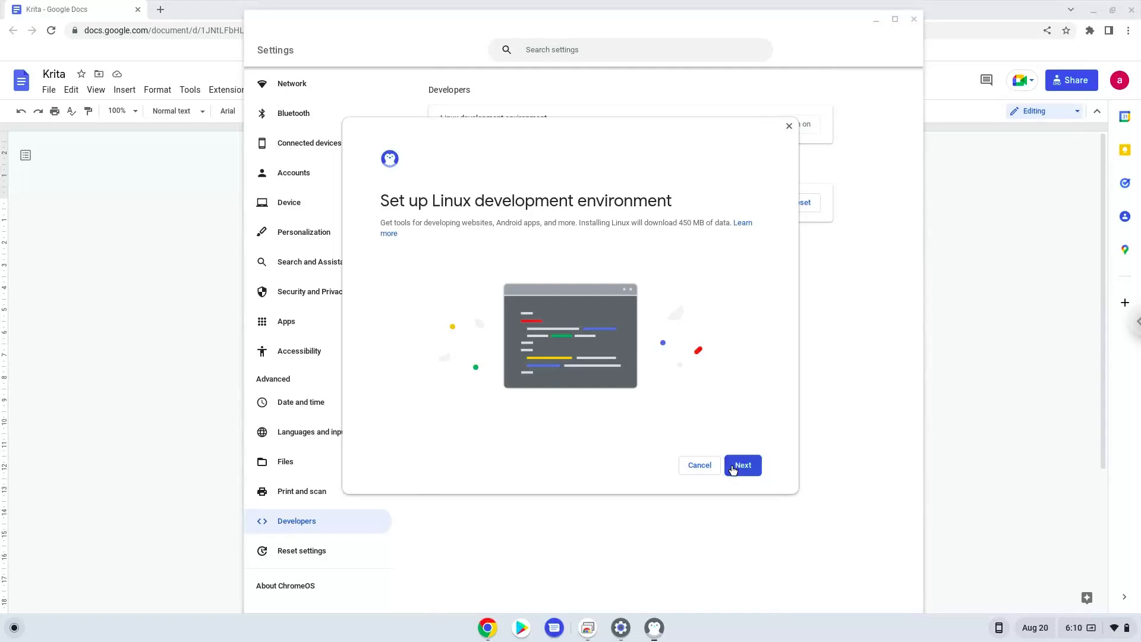
{"action": "left_click", "coordinate": [741, 465]}
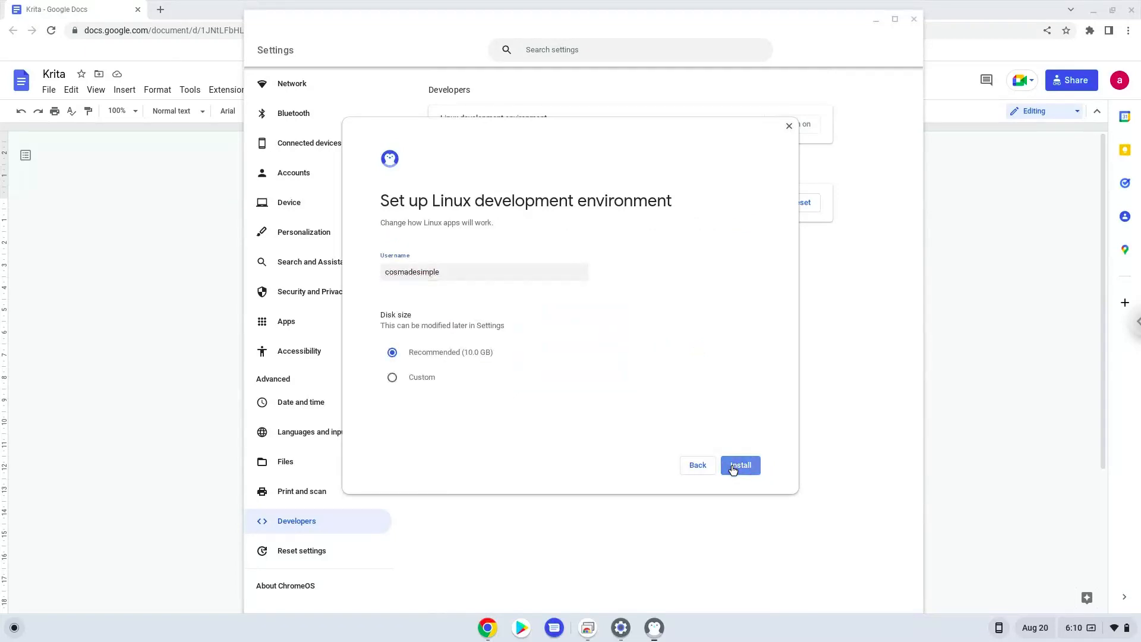
{"action": "left_click", "coordinate": [740, 465]}
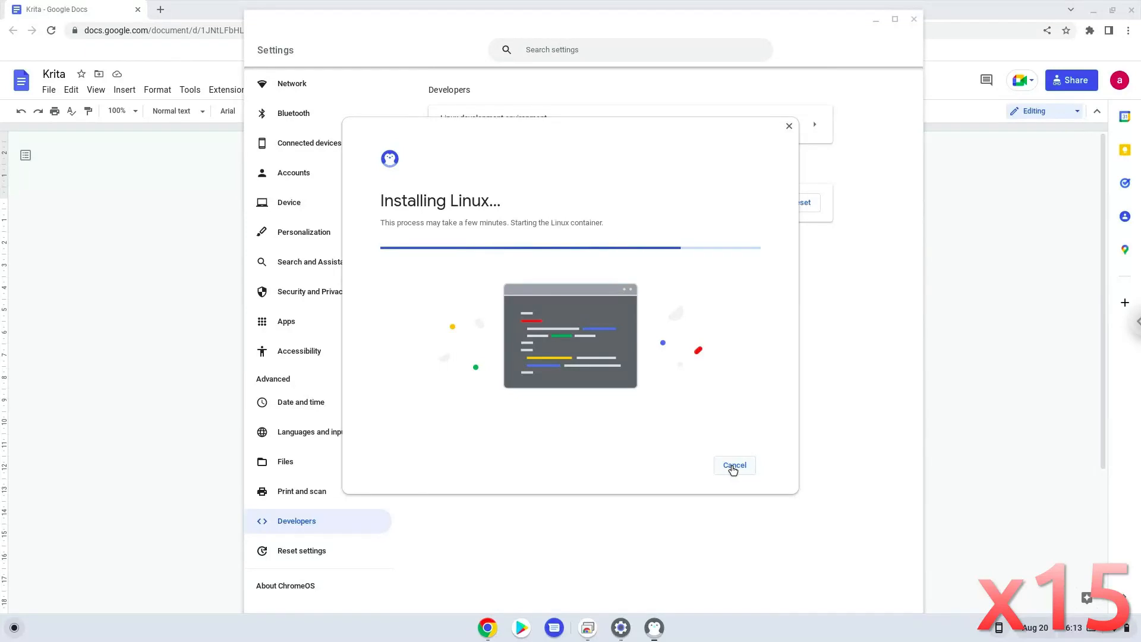
{"action": "left_click", "coordinate": [733, 464]}
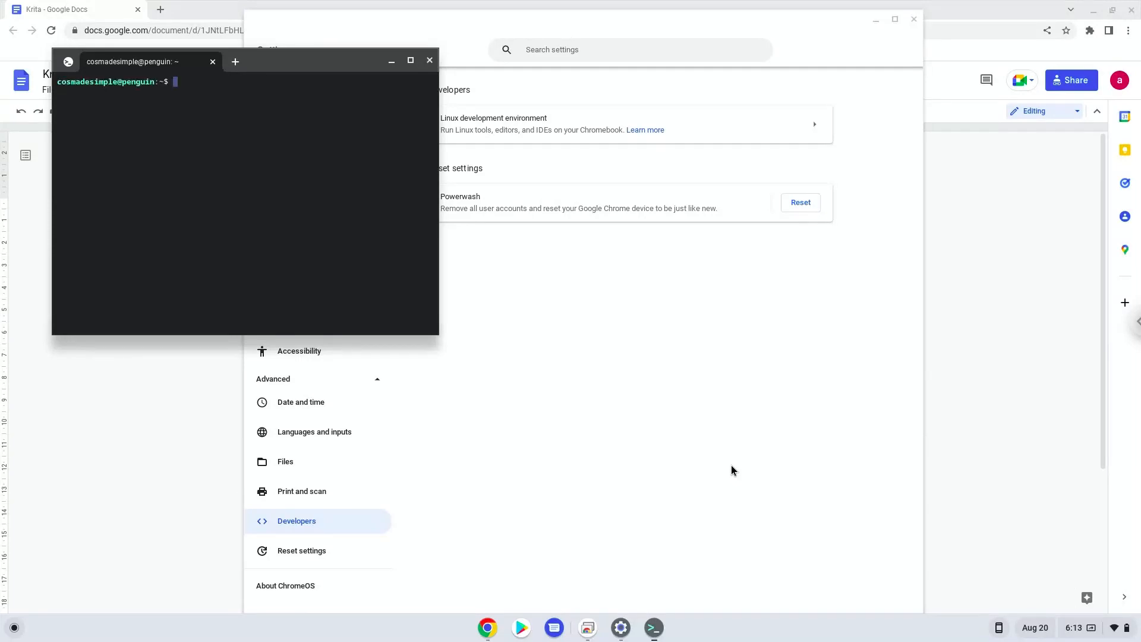
{"action": "mouse_move", "coordinate": [683, 390]}
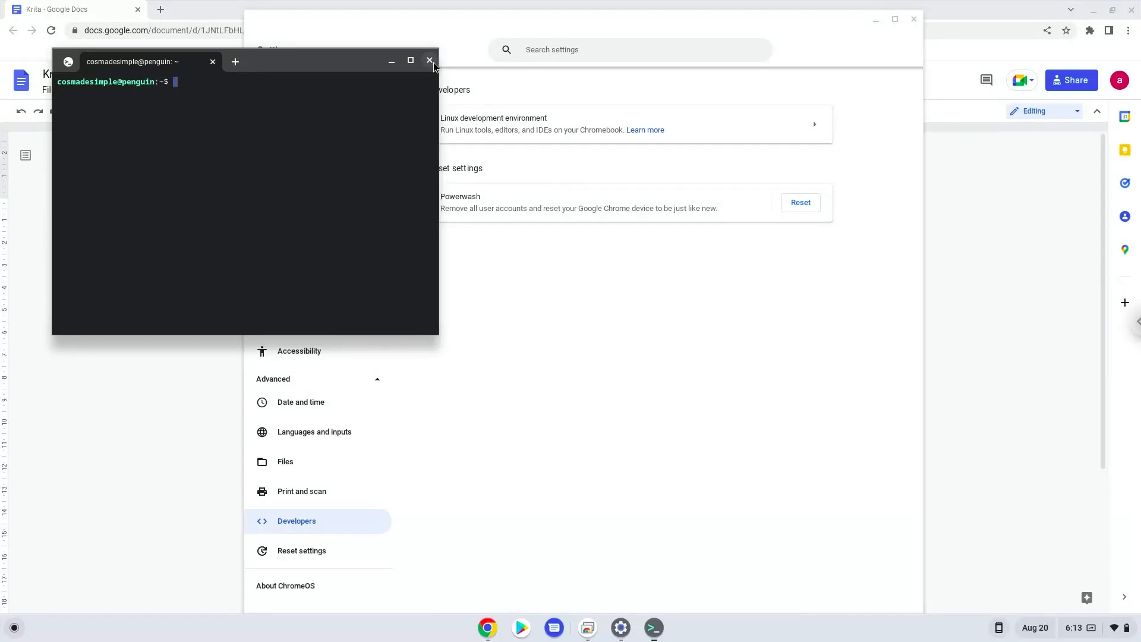
{"action": "left_click", "coordinate": [430, 61]}
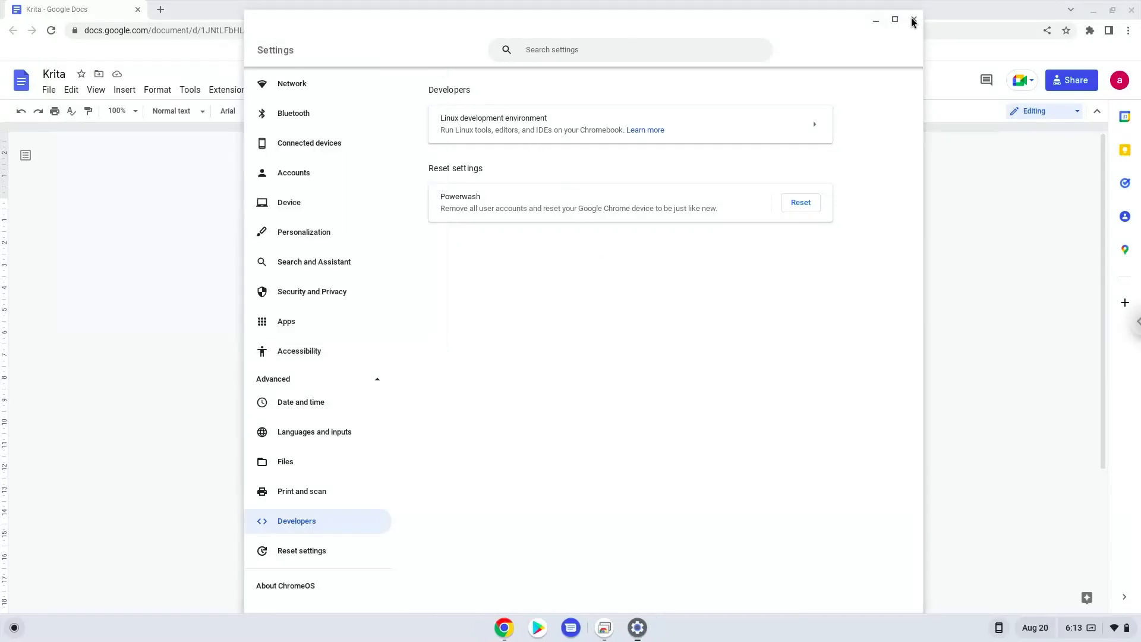
Step: Close Settings and copy the first command from the Google Docs list
{"action": "left_click", "coordinate": [913, 20]}
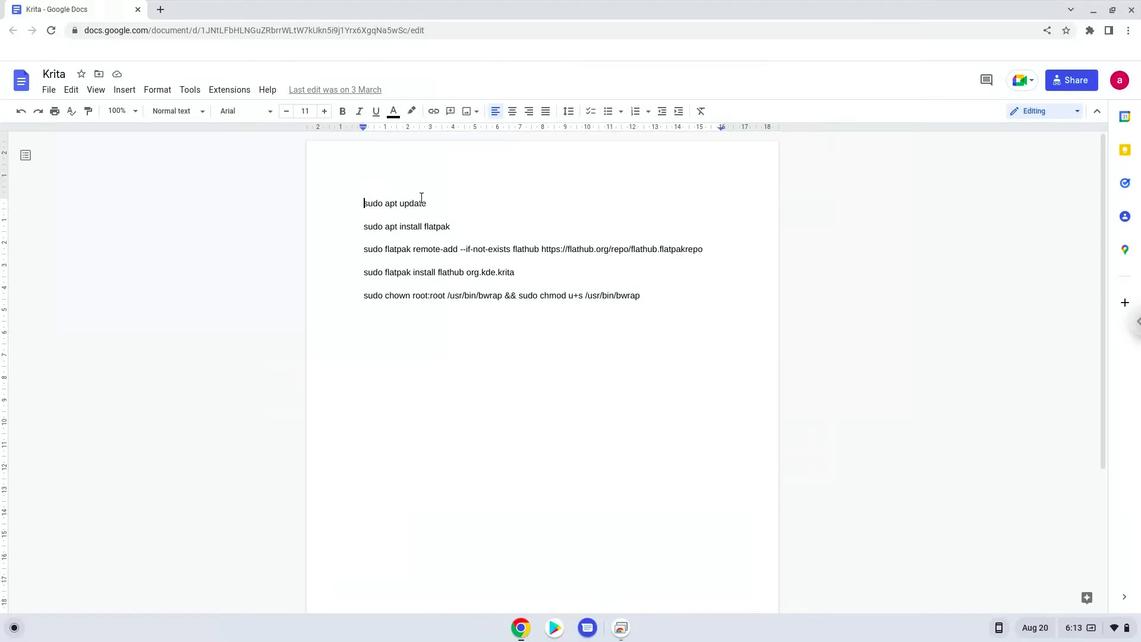
{"action": "double_click", "coordinate": [412, 203]}
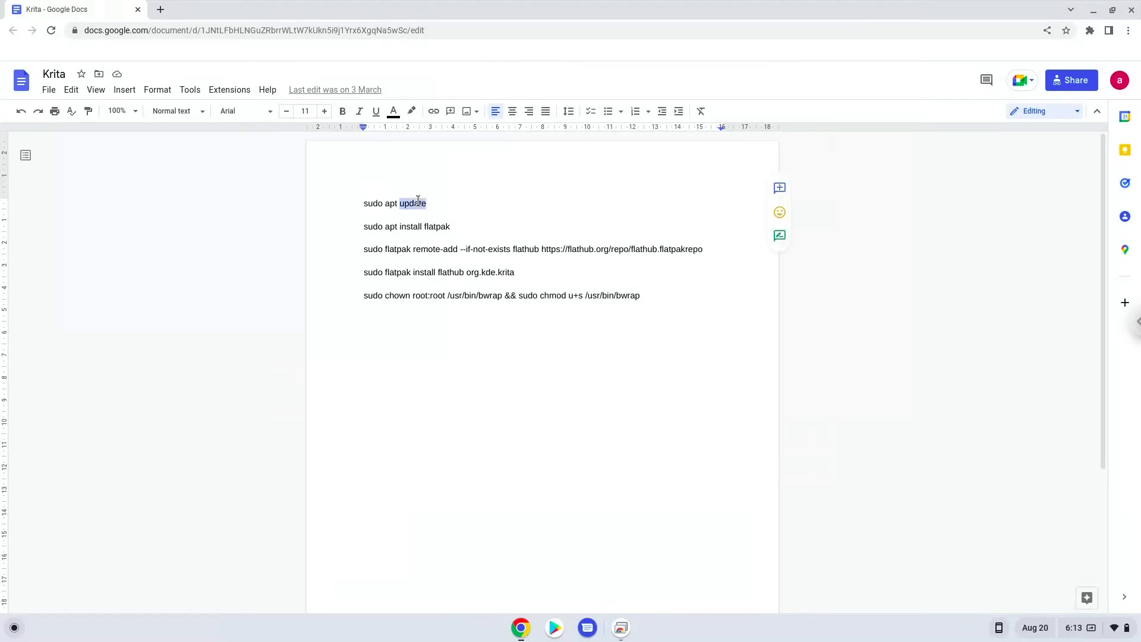
{"action": "right_click", "coordinate": [393, 203]}
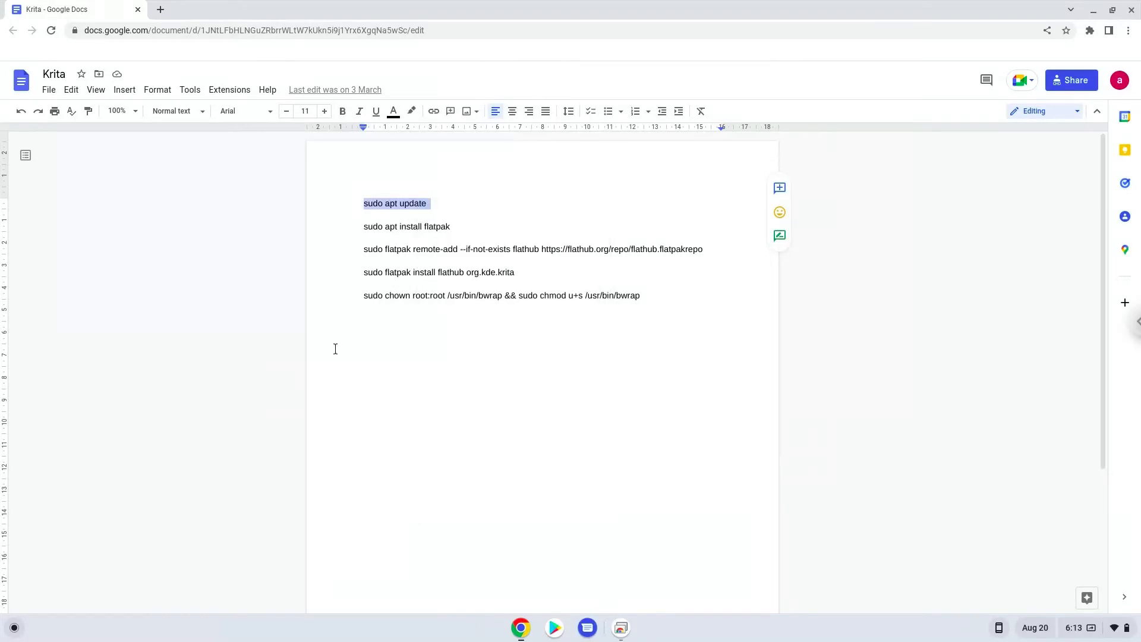
Step: Launch the Terminal app from the launcher search for 'terminal'
{"action": "left_click", "coordinate": [13, 627]}
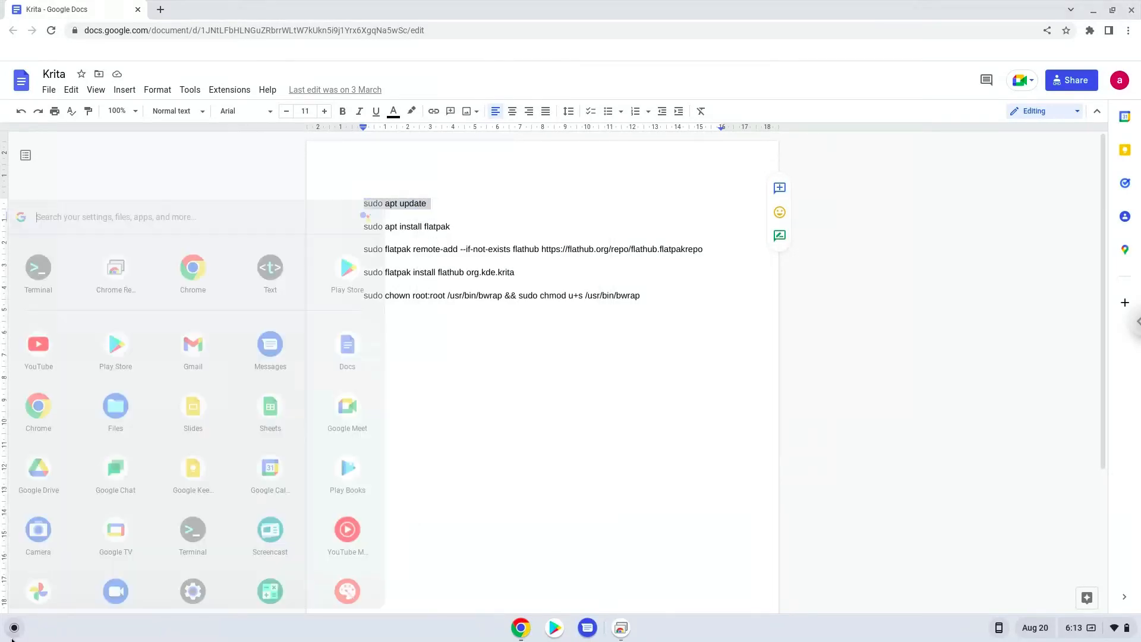
{"action": "type", "text": "t"}
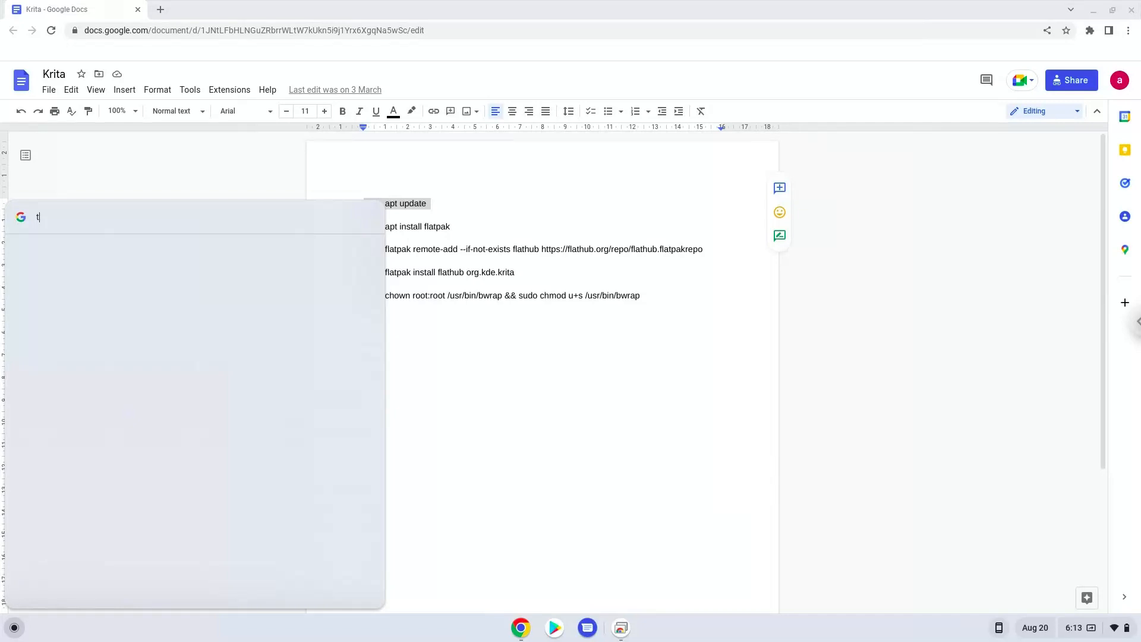
{"action": "type", "text": "erminal"}
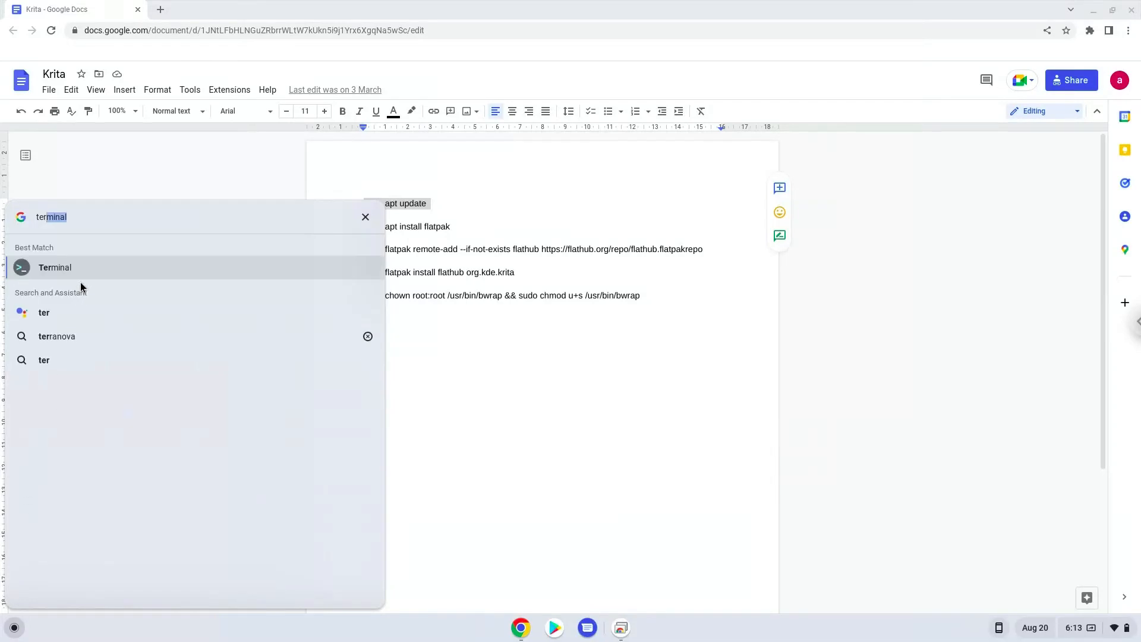
{"action": "left_click", "coordinate": [55, 268]}
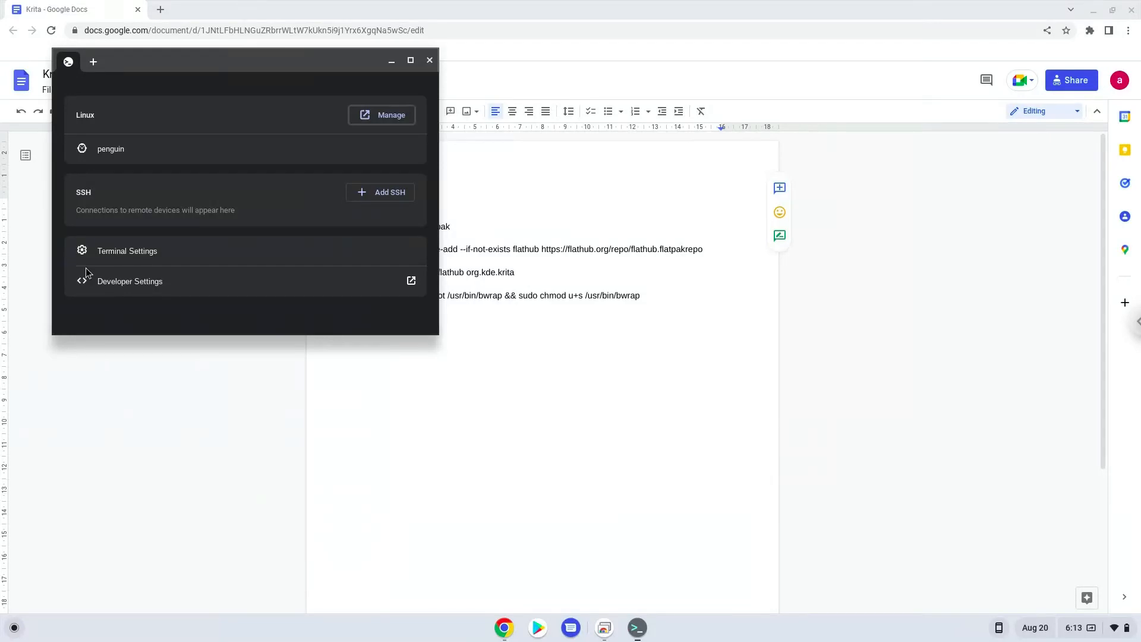
{"action": "mouse_move", "coordinate": [264, 154]}
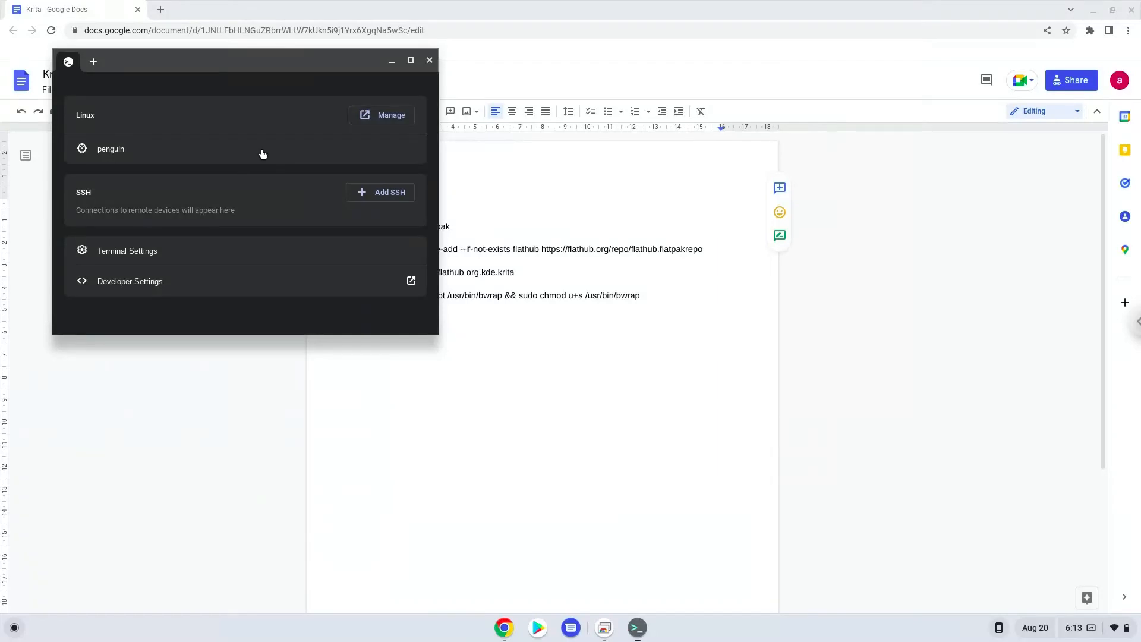
Step: Enter the penguin container shell and maximize the terminal for sudo apt update
{"action": "left_click", "coordinate": [111, 148]}
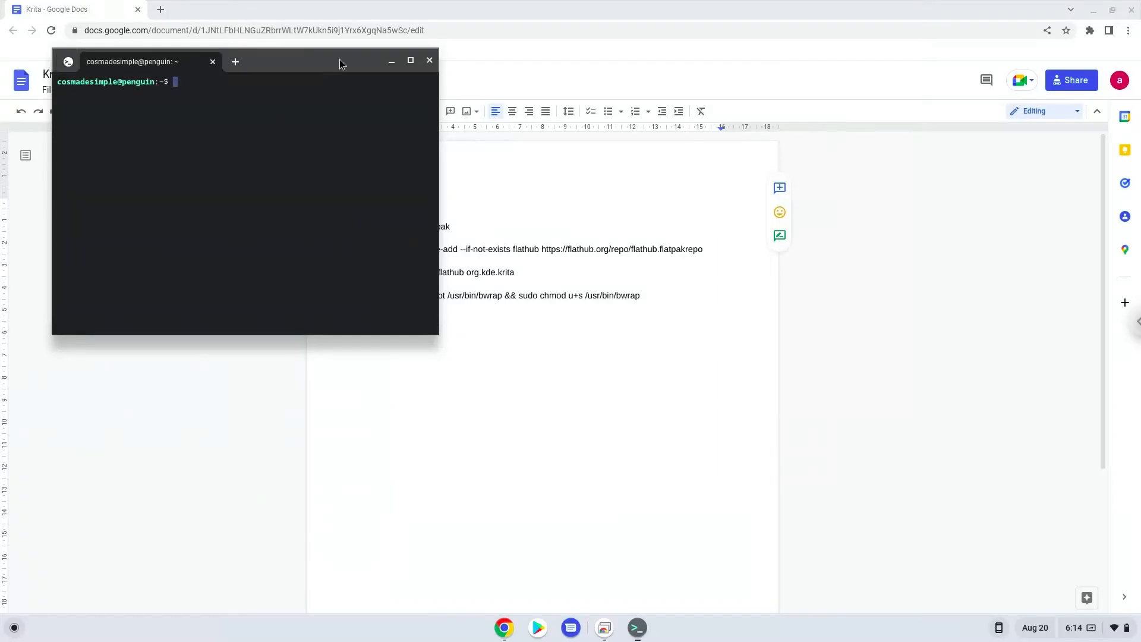
{"action": "left_click", "coordinate": [410, 61]}
{"action": "type", "text": "sudo apt update"}
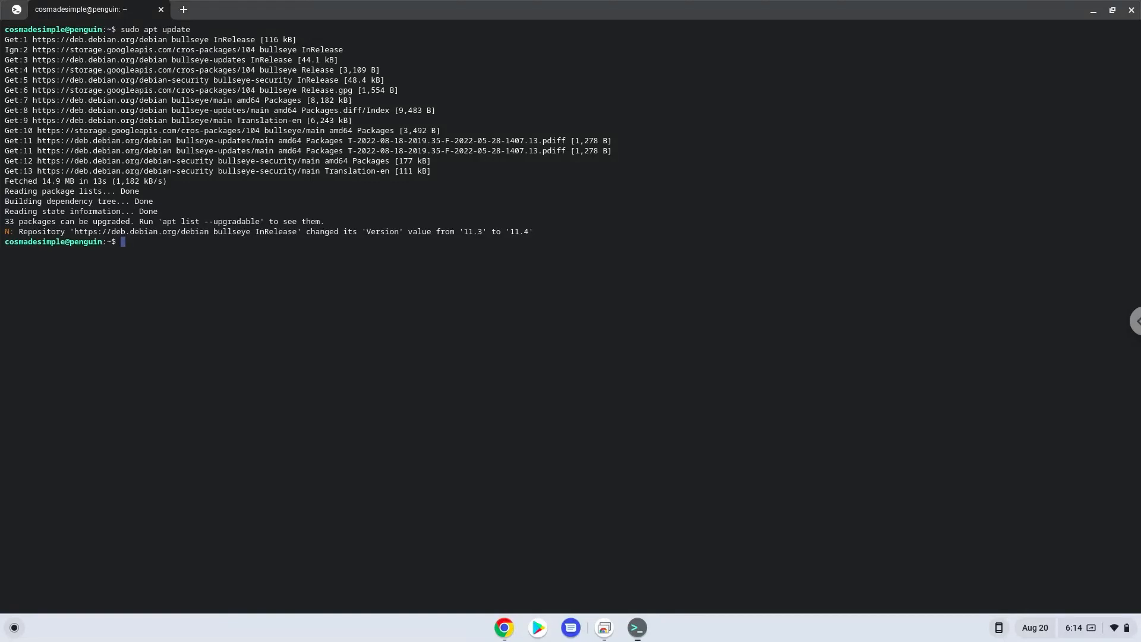
{"action": "mouse_move", "coordinate": [429, 501]}
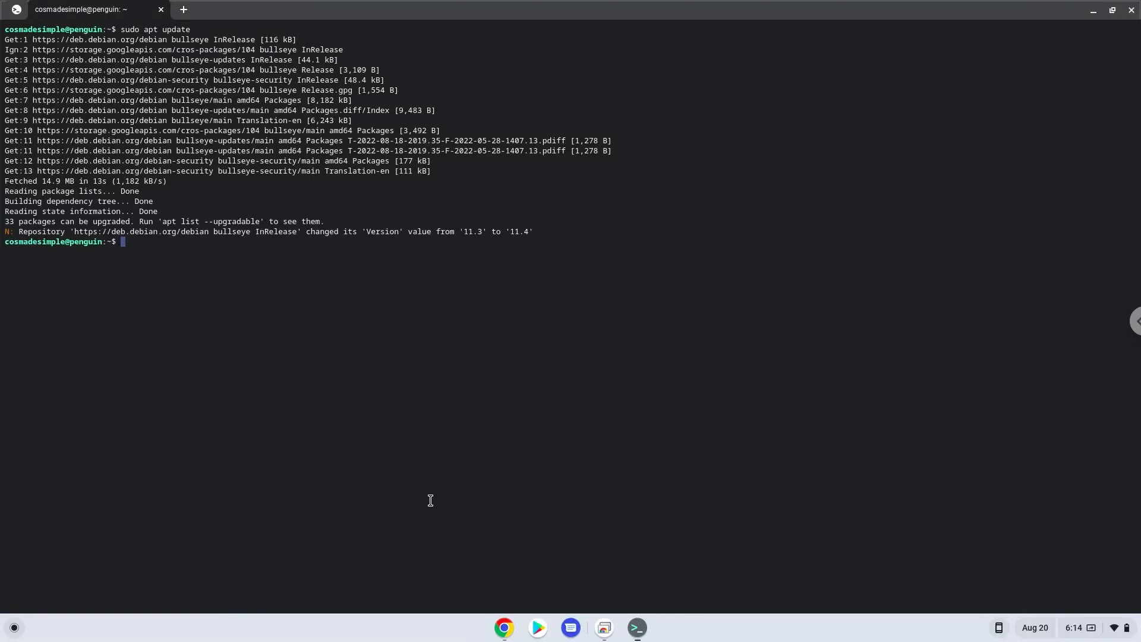
{"action": "mouse_move", "coordinate": [503, 628]}
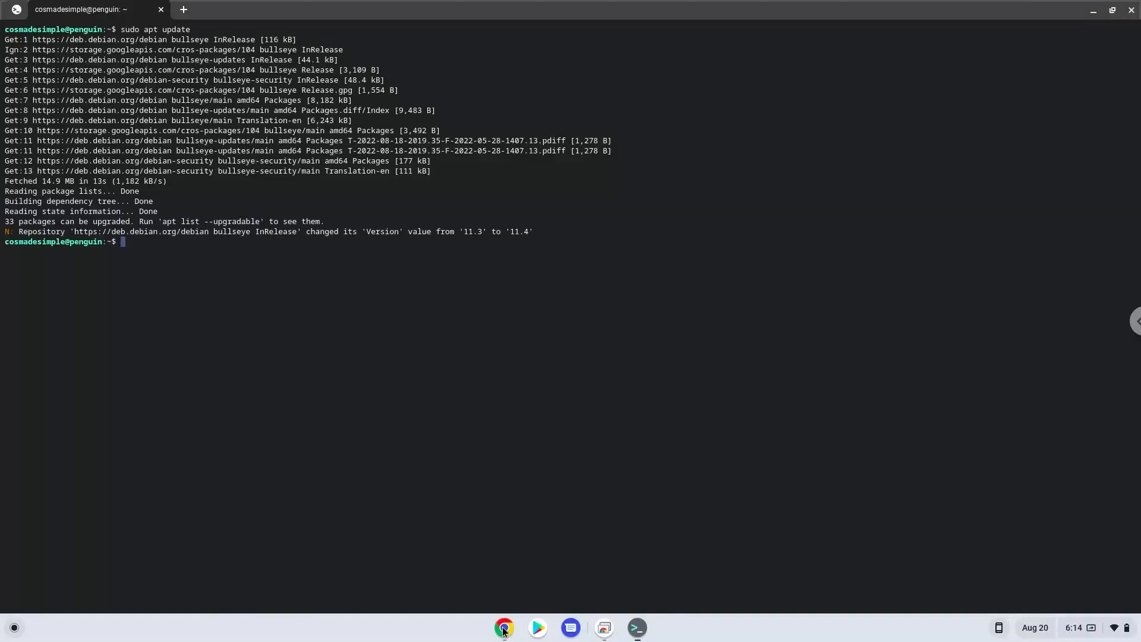
Step: Run 'sudo apt install flatpak' from the Doc and confirm with Y
{"action": "left_click", "coordinate": [504, 627]}
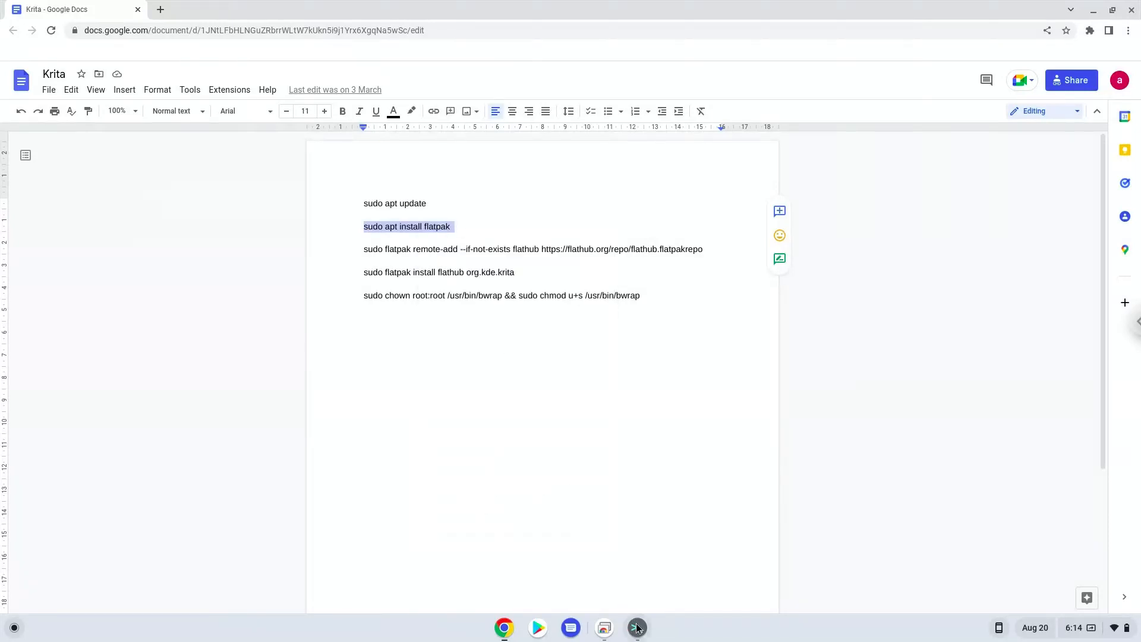
{"action": "left_click", "coordinate": [634, 628]}
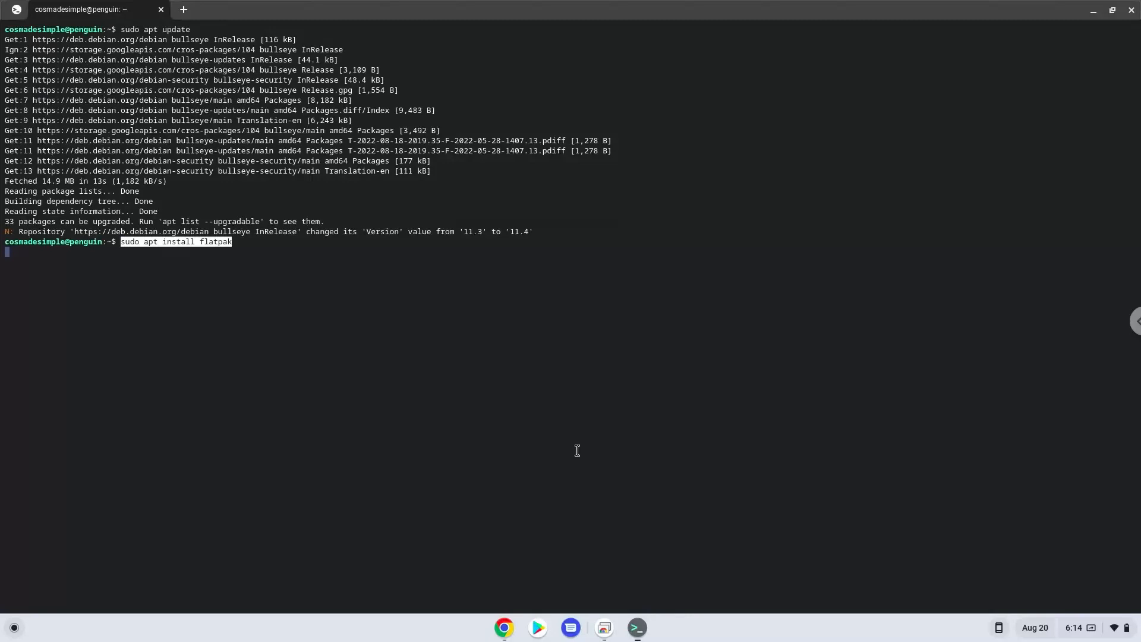
{"action": "key", "text": "Return"}
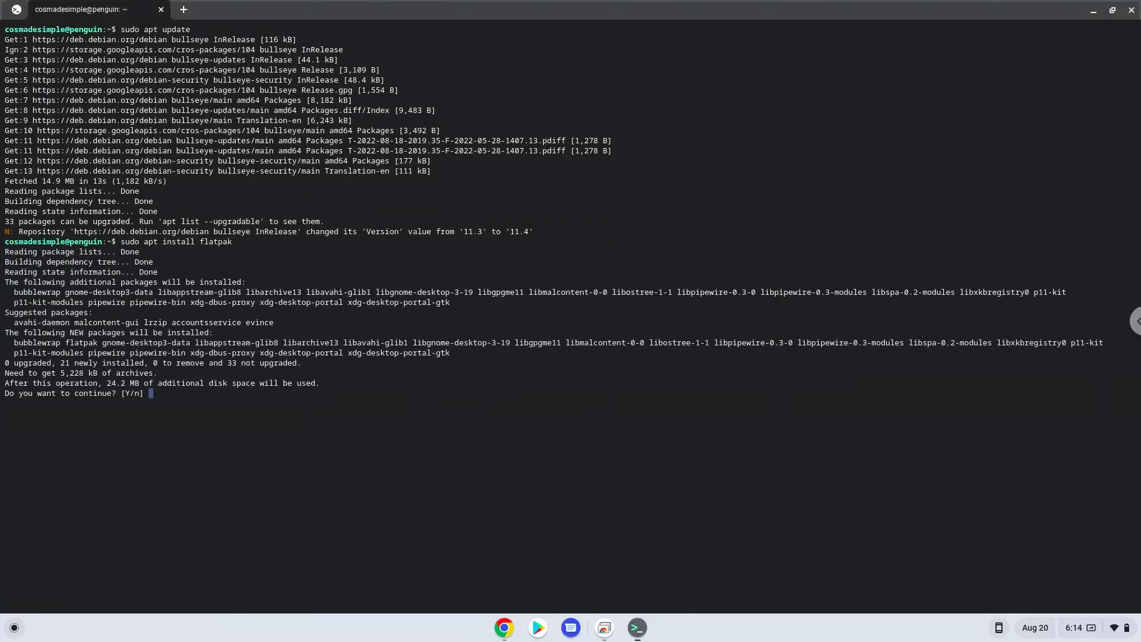
{"action": "type", "text": "Y"}
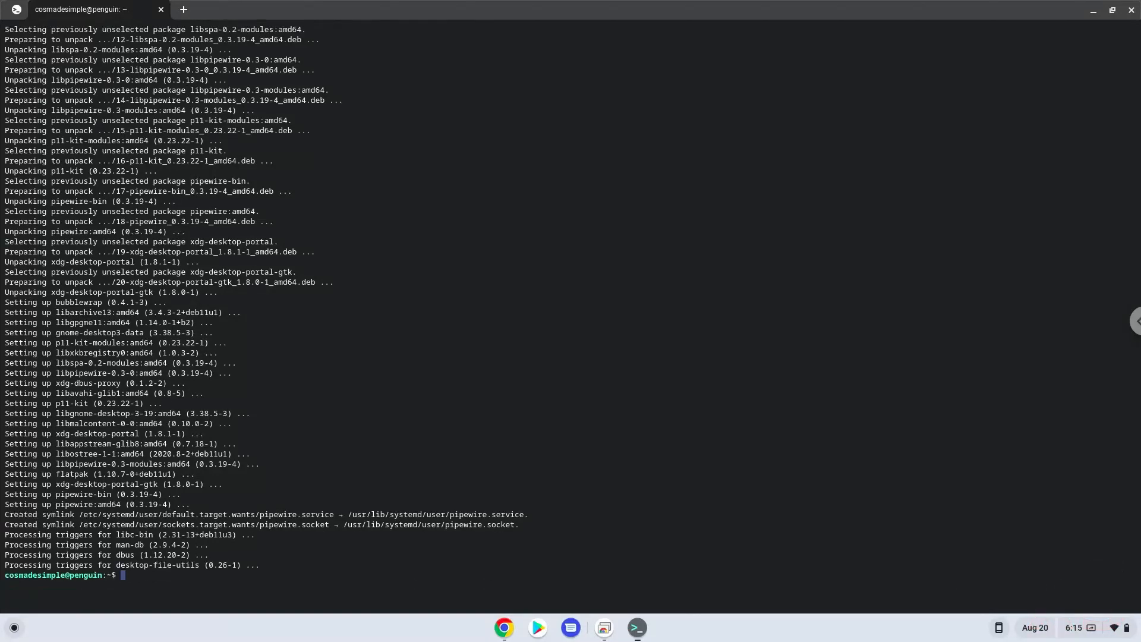
Step: Run 'sudo flatpak remote-add --if-not-exists flathub ...' to add the Flathub repository
{"action": "left_click", "coordinate": [504, 627]}
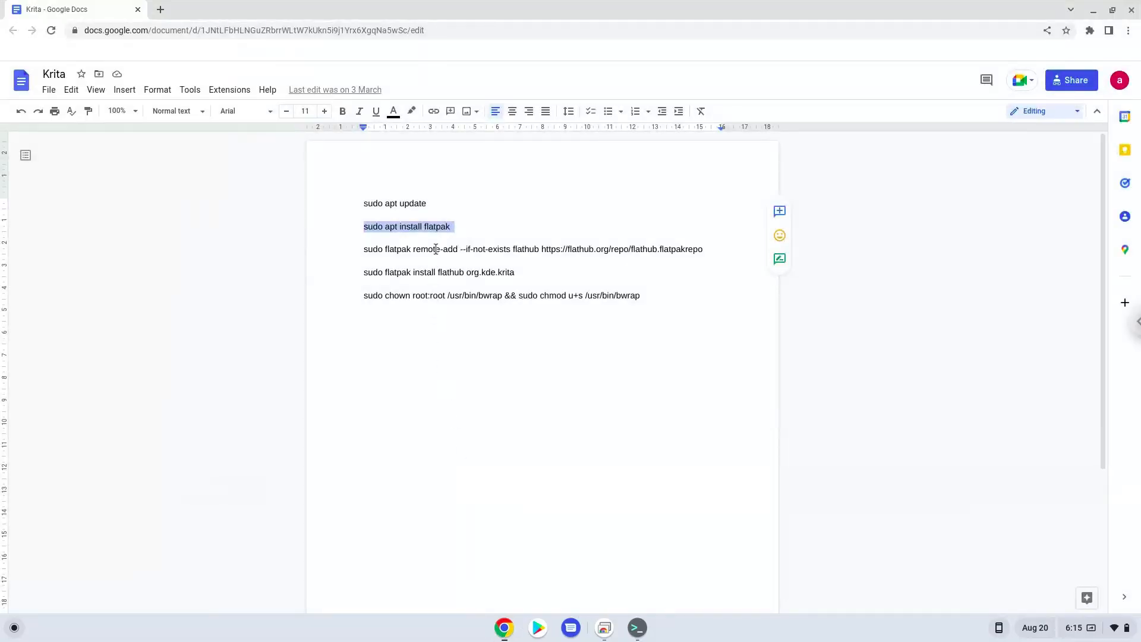
{"action": "right_click", "coordinate": [436, 248]}
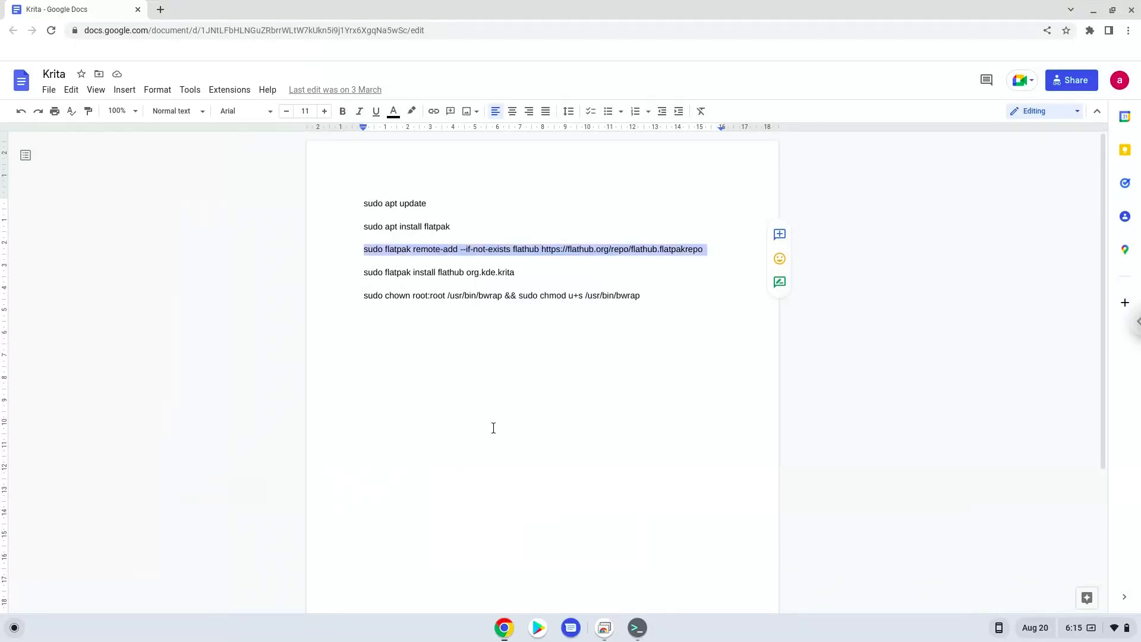
{"action": "left_click", "coordinate": [633, 627]}
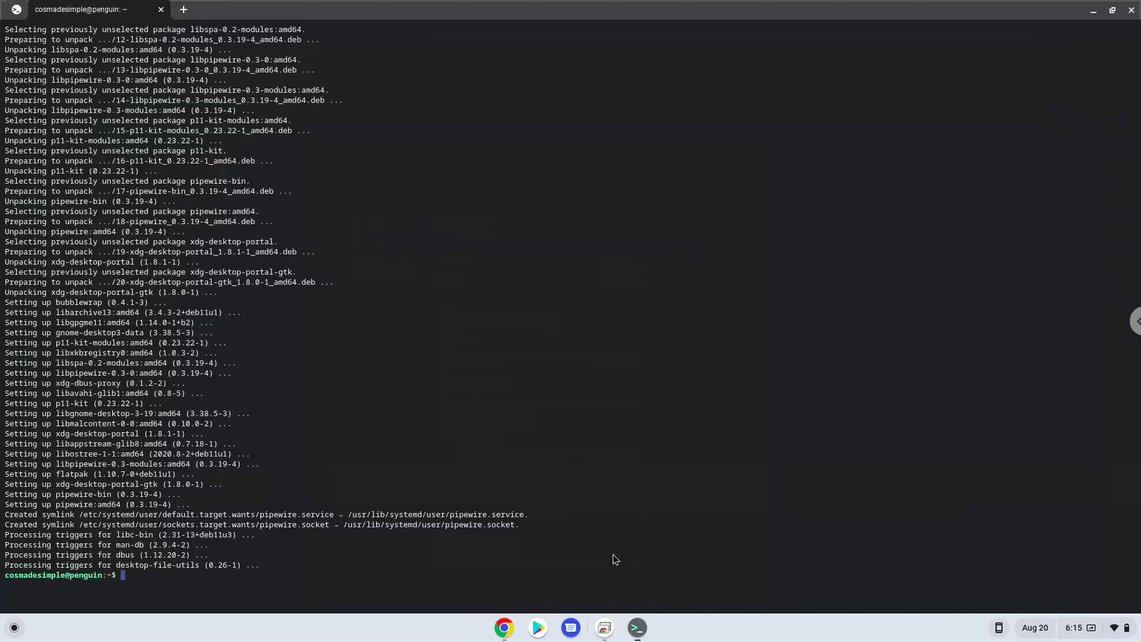
{"action": "type", "text": "sudo flatpak remote-add --if-not-exists flathub https://flathub.org/repo/flathub.flatpakrepo"}
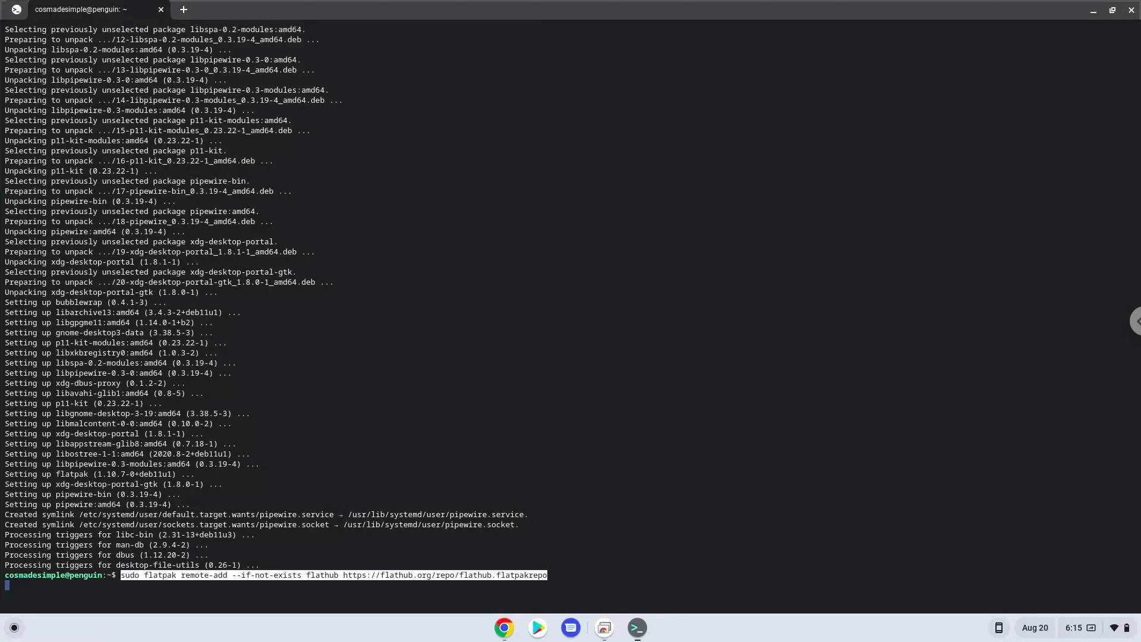
{"action": "left_click", "coordinate": [291, 586]}
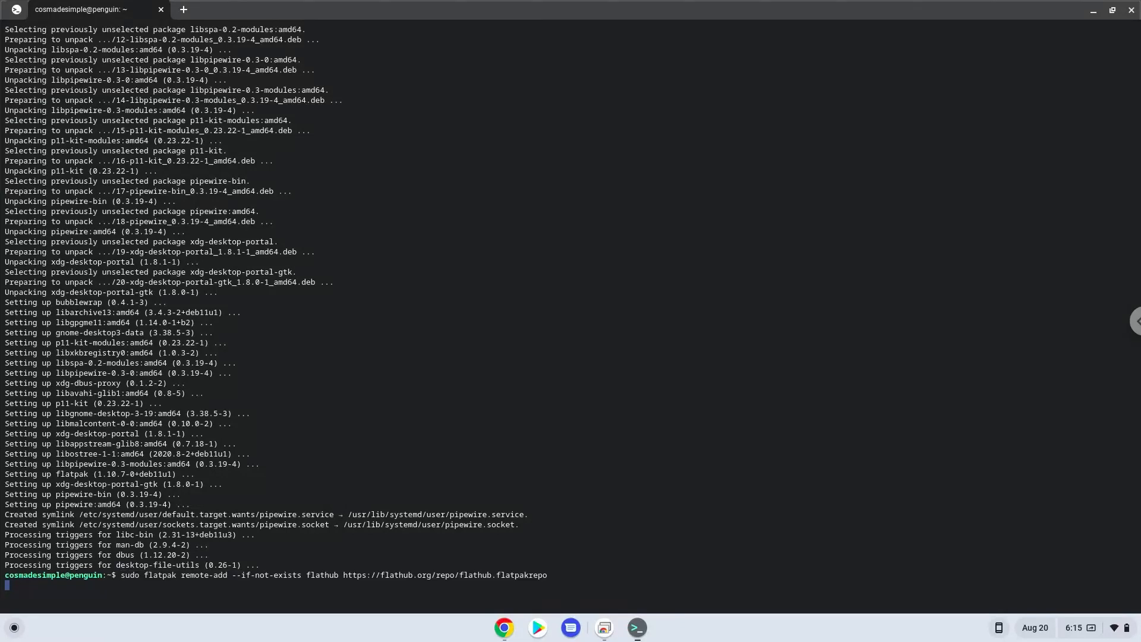
{"action": "key", "text": "Return"}
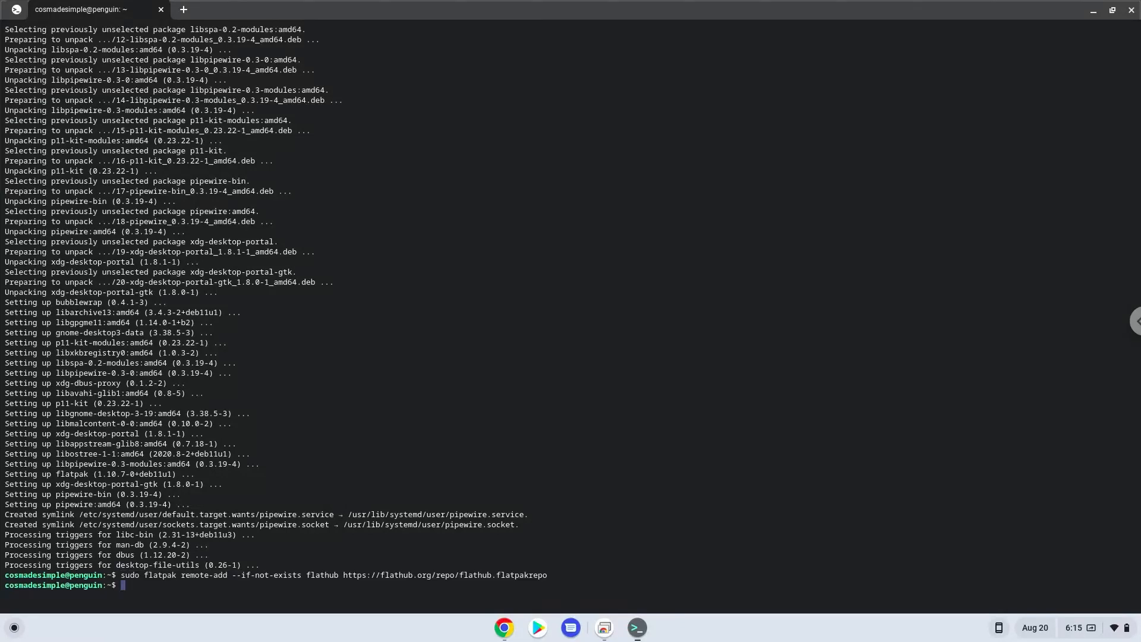
{"action": "mouse_move", "coordinate": [527, 596]}
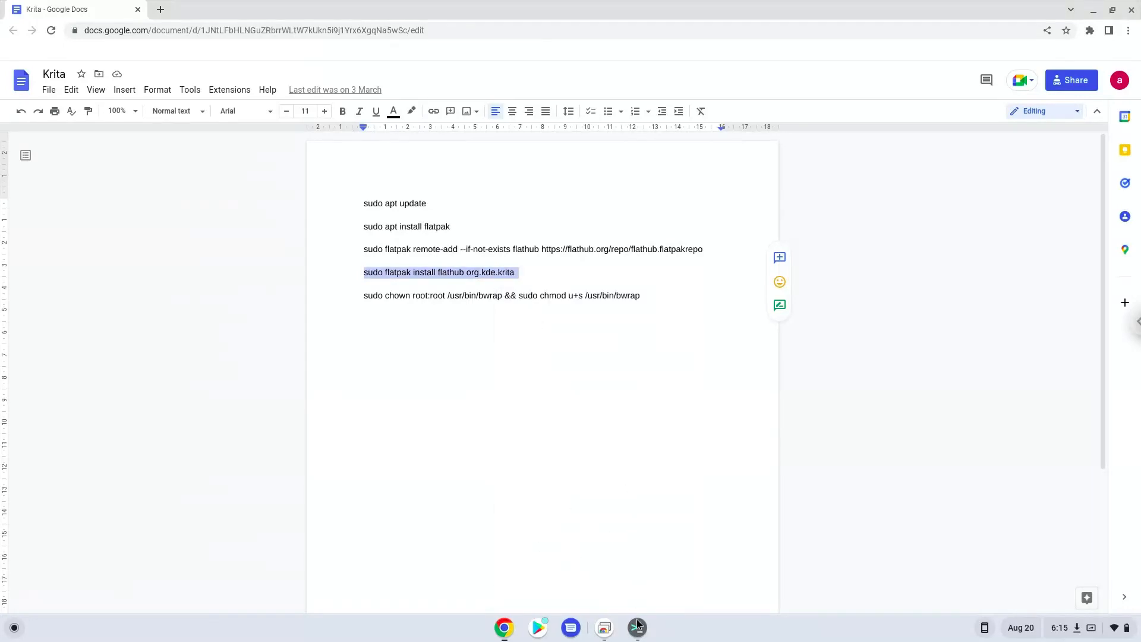
Step: Run 'sudo flatpak install flathub org.kde.krita', confirm with Y, and return to the Doc
{"action": "left_click", "coordinate": [634, 627]}
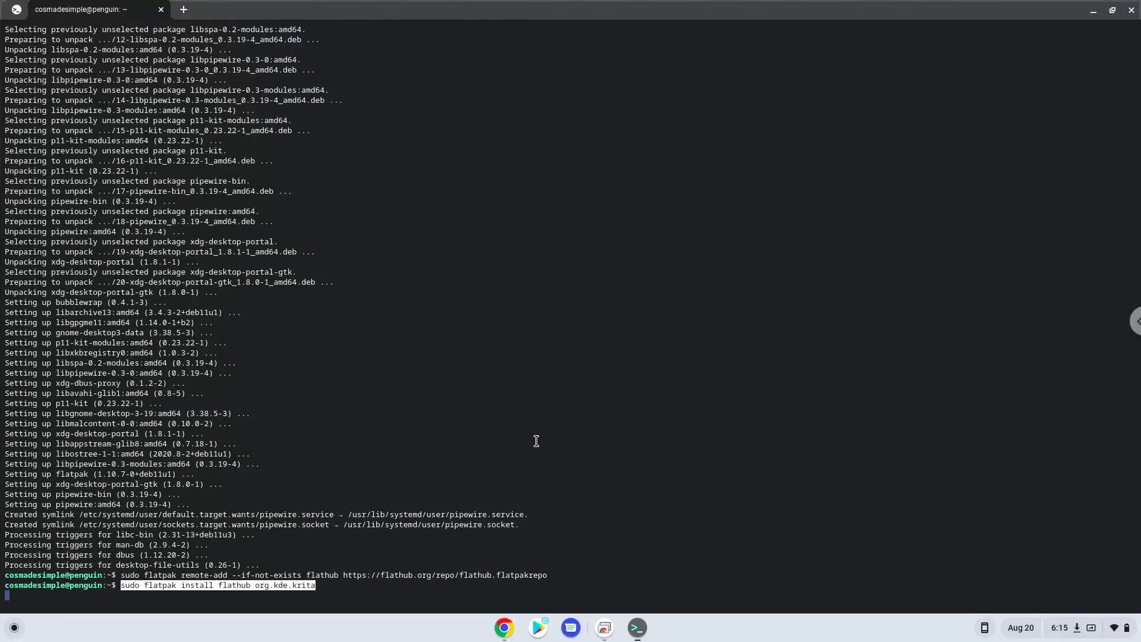
{"action": "key", "text": "Return"}
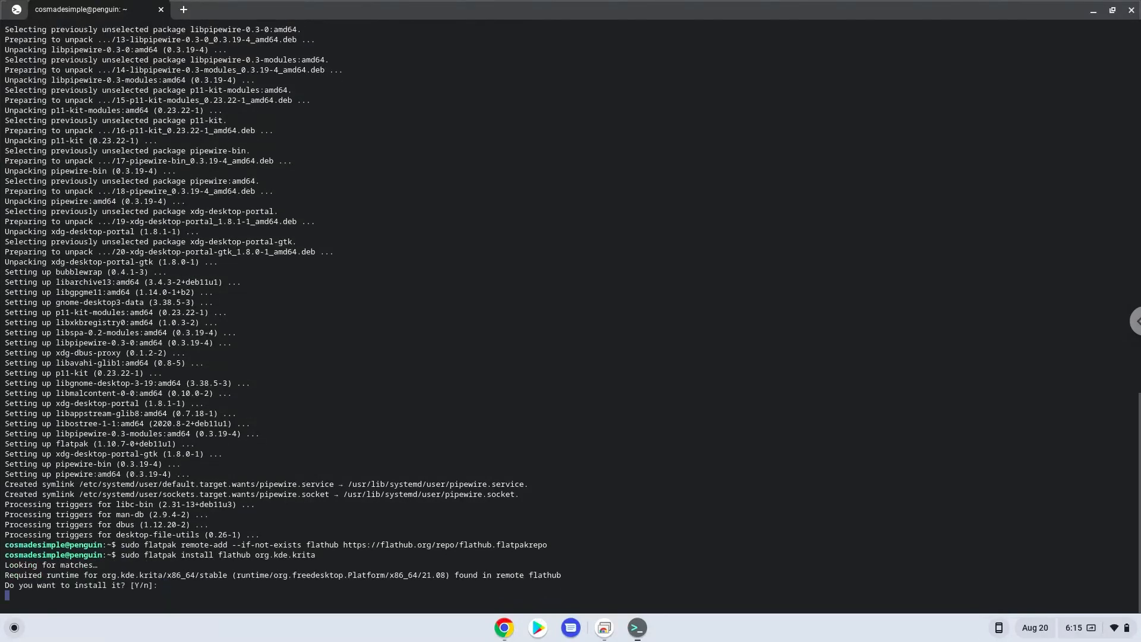
{"action": "type", "text": "Y"}
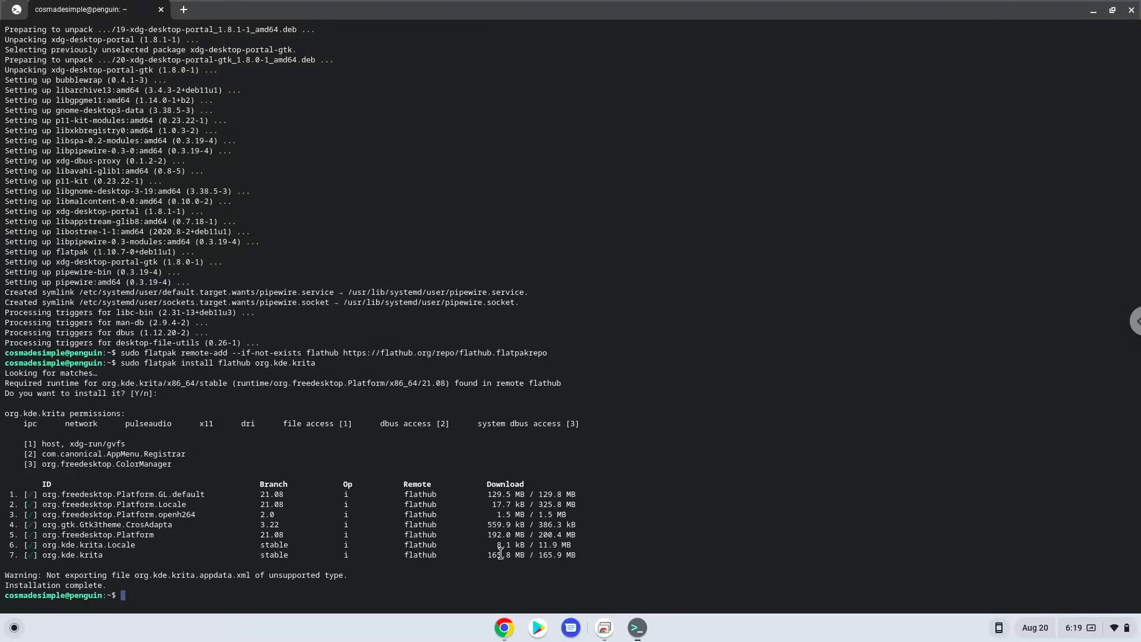
{"action": "mouse_move", "coordinate": [504, 626]}
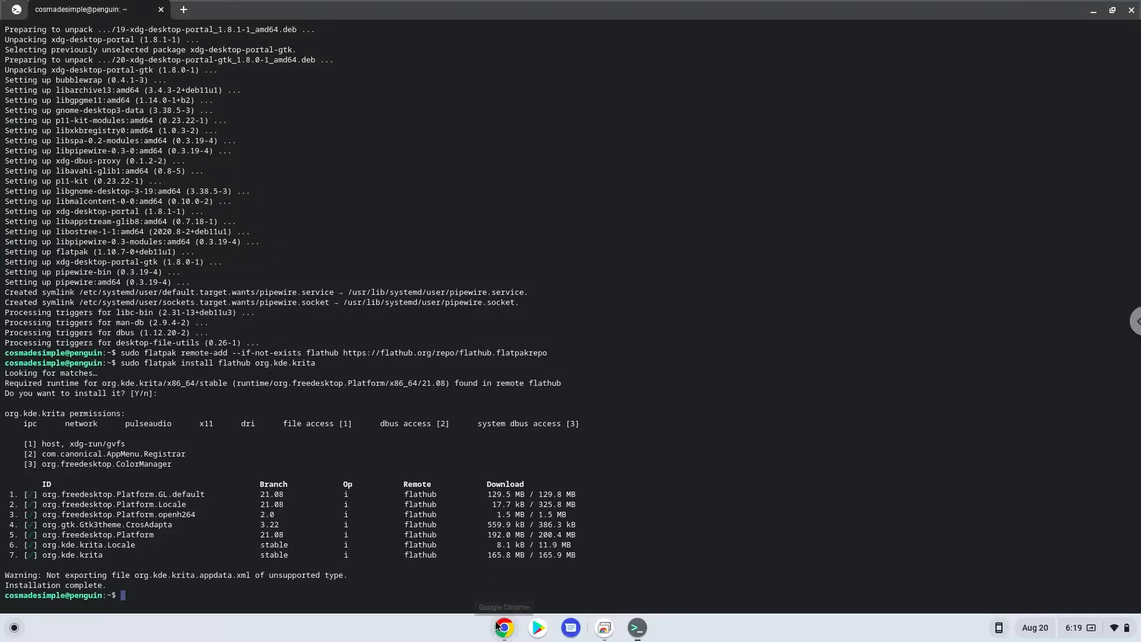
{"action": "left_click", "coordinate": [504, 628]}
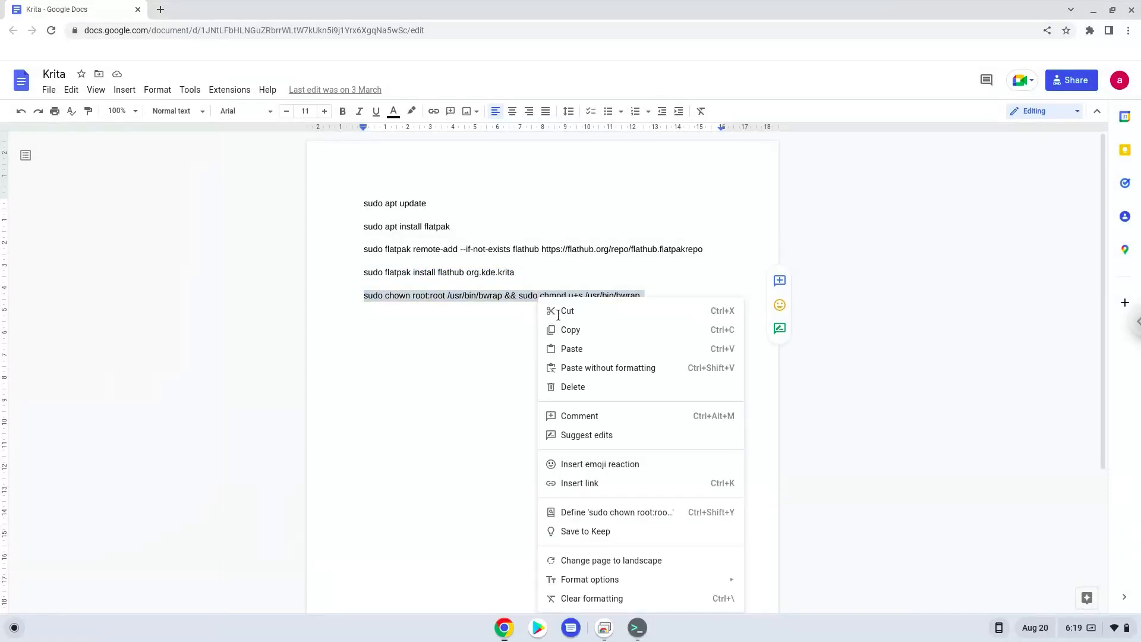
Step: Run 'sudo chown root:root /usr/bin/bwrap && sudo chmod u+s /usr/bin/bwrap' and close the terminal
{"action": "left_click", "coordinate": [602, 489]}
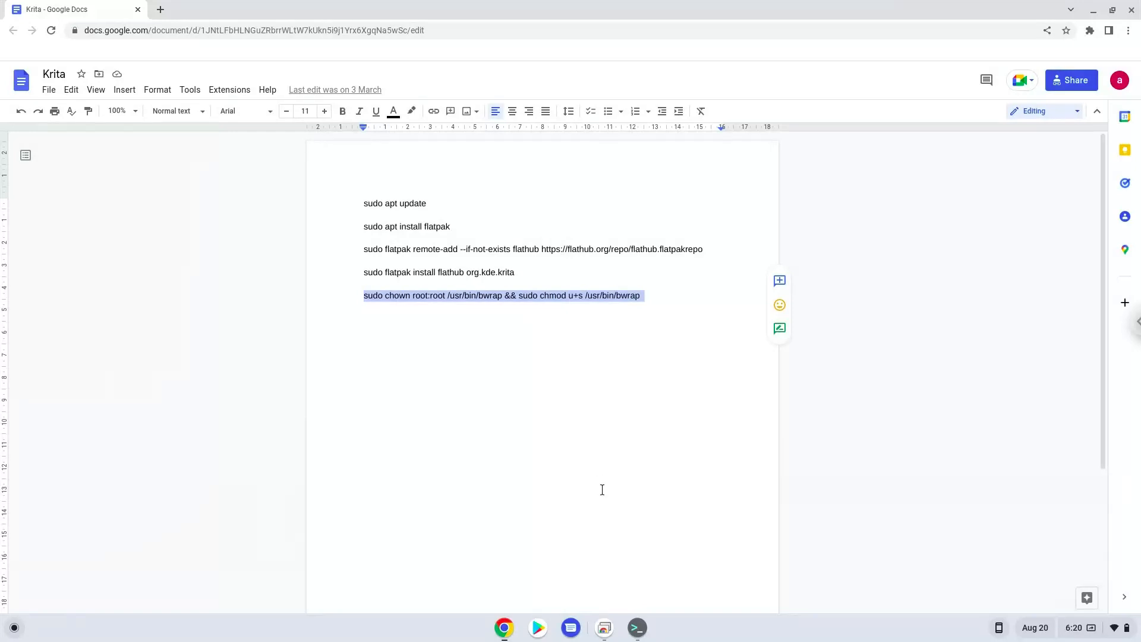
{"action": "left_click", "coordinate": [634, 628]}
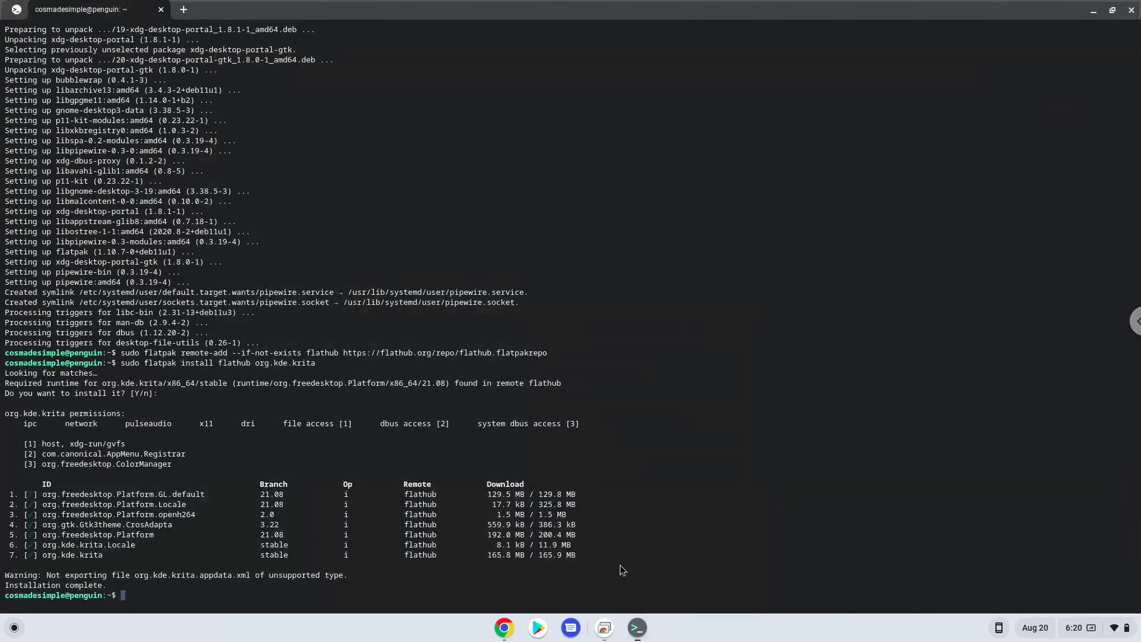
{"action": "type", "text": "sudo chown root:root /usr/bin/bwrap && sudo chmod u+s /usr/bin/bwrap"}
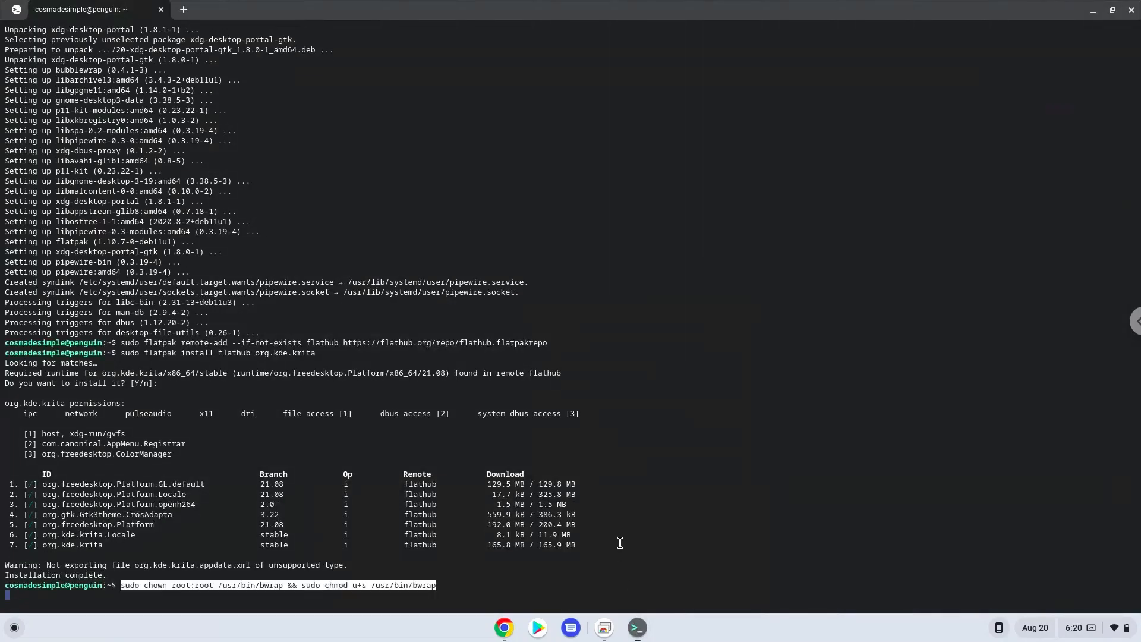
{"action": "key", "text": "Return"}
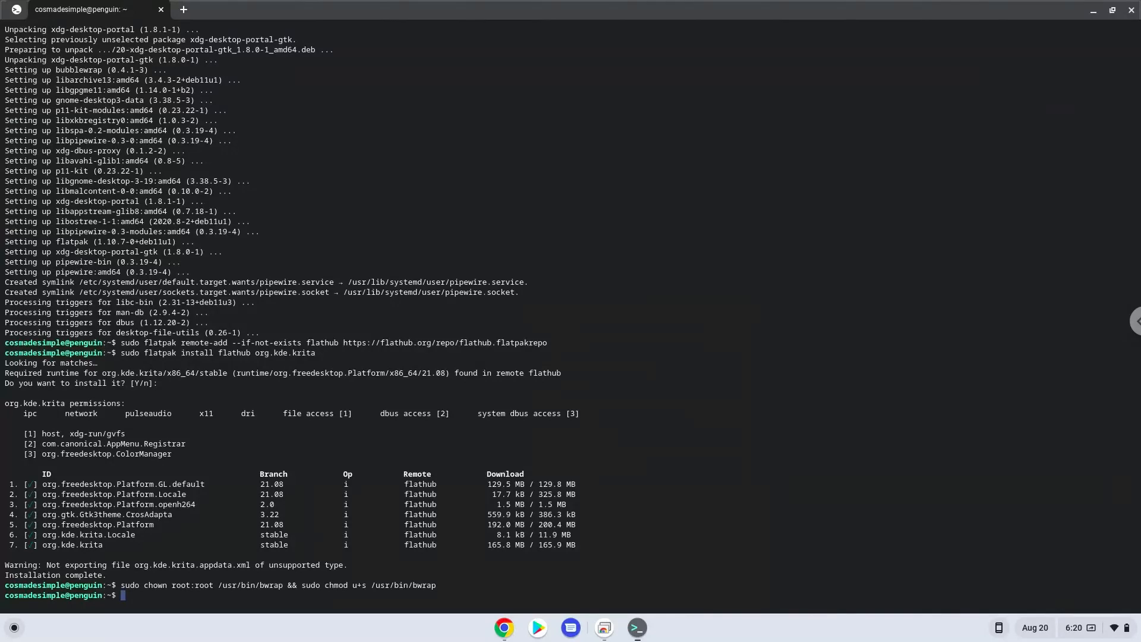
{"action": "mouse_move", "coordinate": [903, 343]}
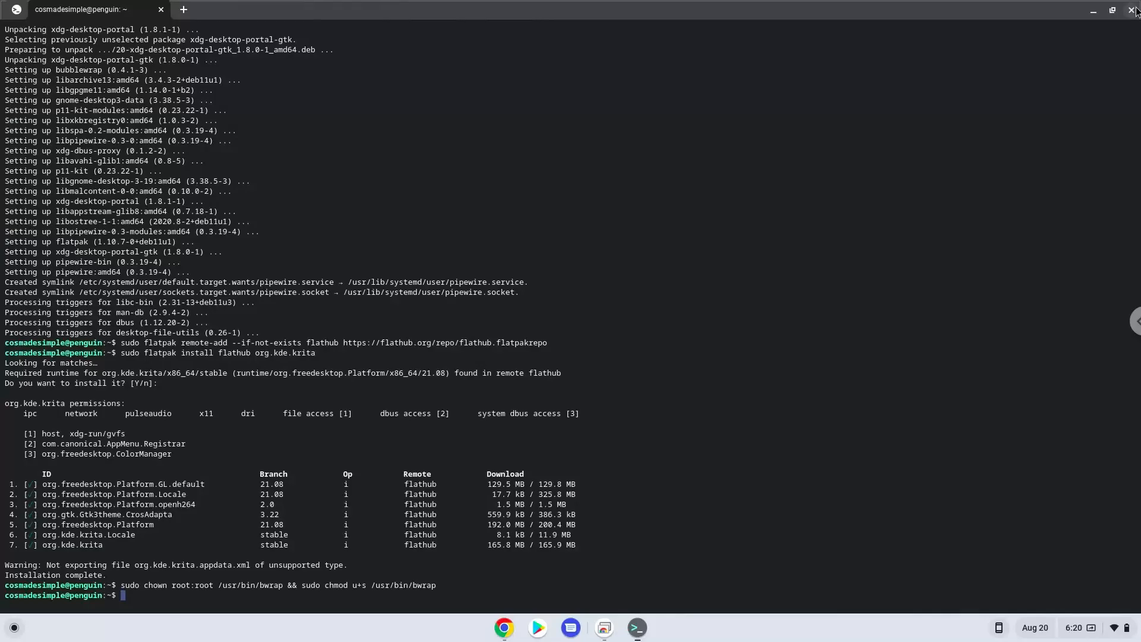
{"action": "left_click", "coordinate": [1132, 11]}
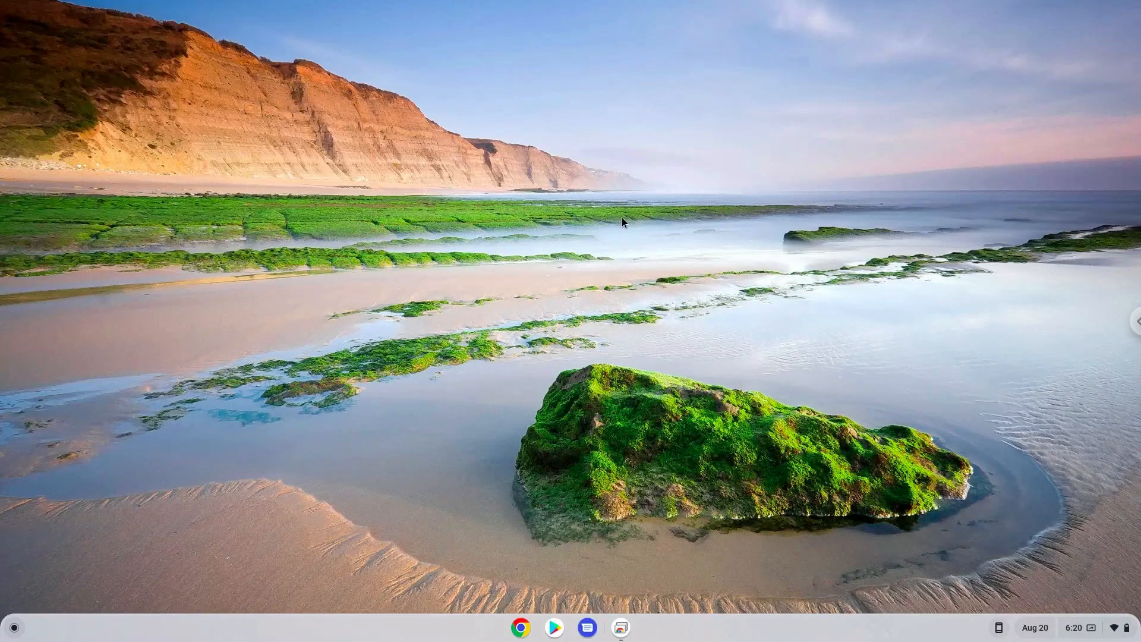
{"action": "mouse_move", "coordinate": [7, 629]}
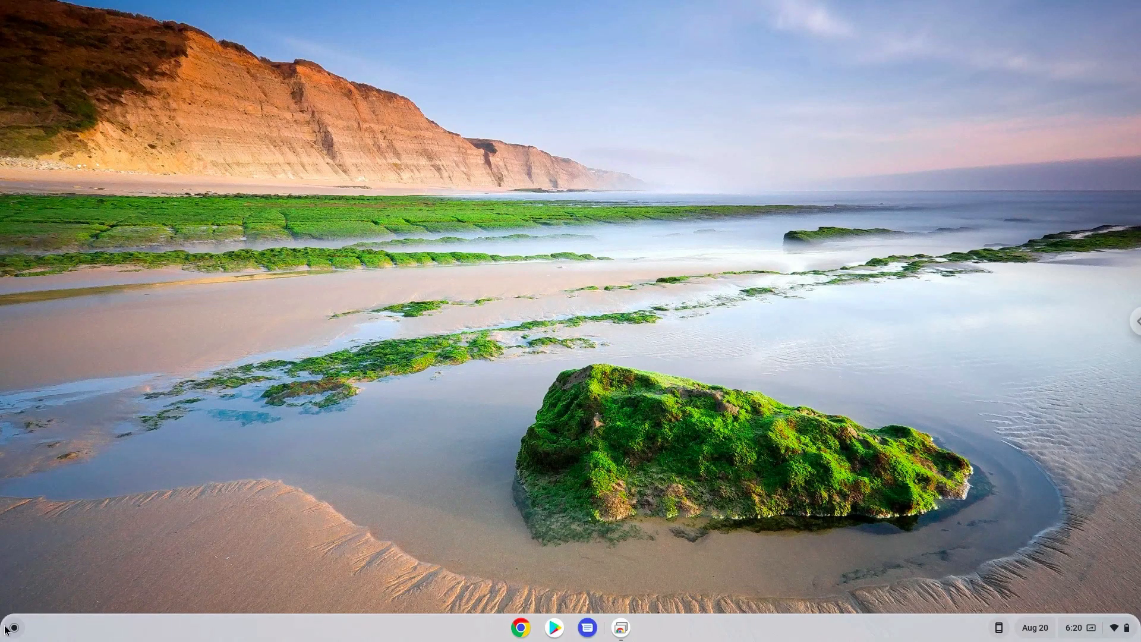
Step: Search the launcher for 'krita' and start Krita to its welcome screen
{"action": "left_click", "coordinate": [8, 627]}
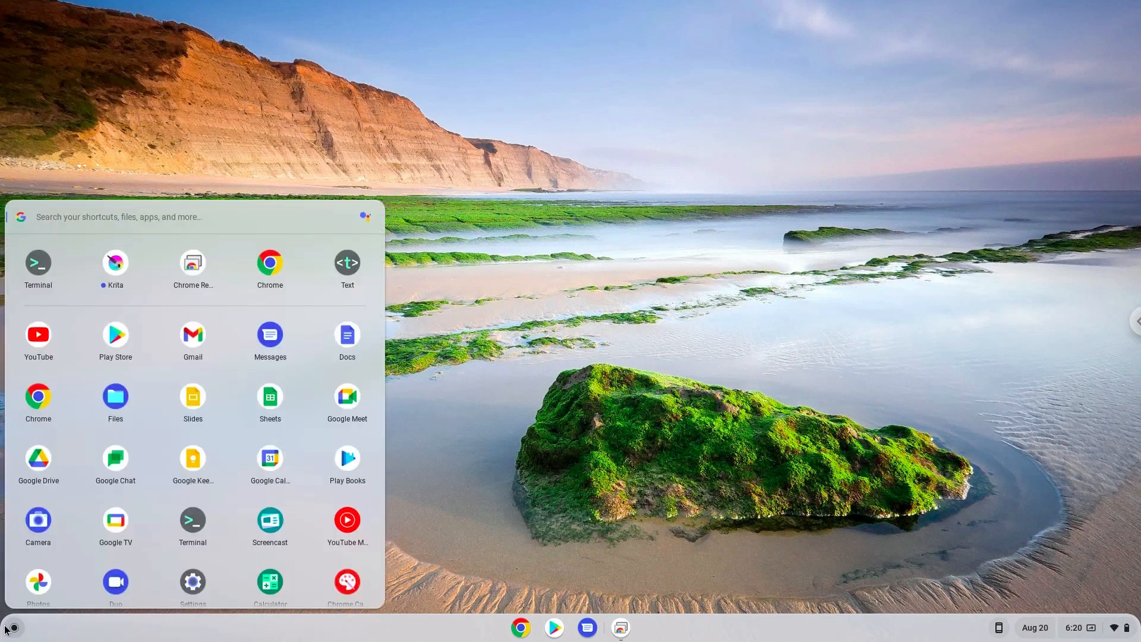
{"action": "type", "text": "krita"}
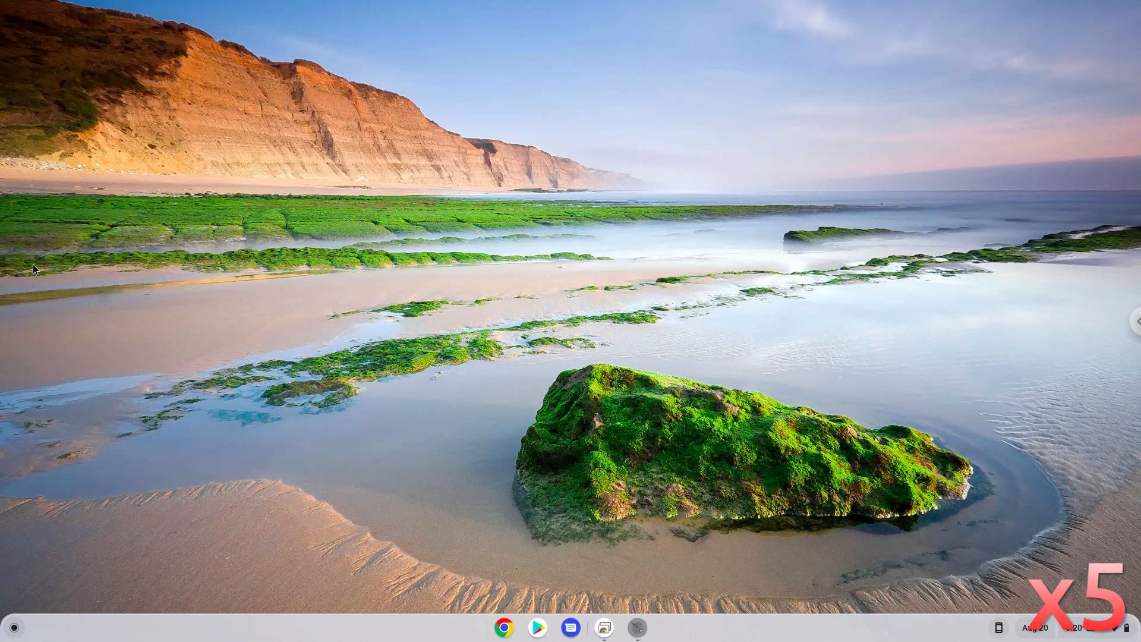
{"action": "left_click", "coordinate": [635, 627]}
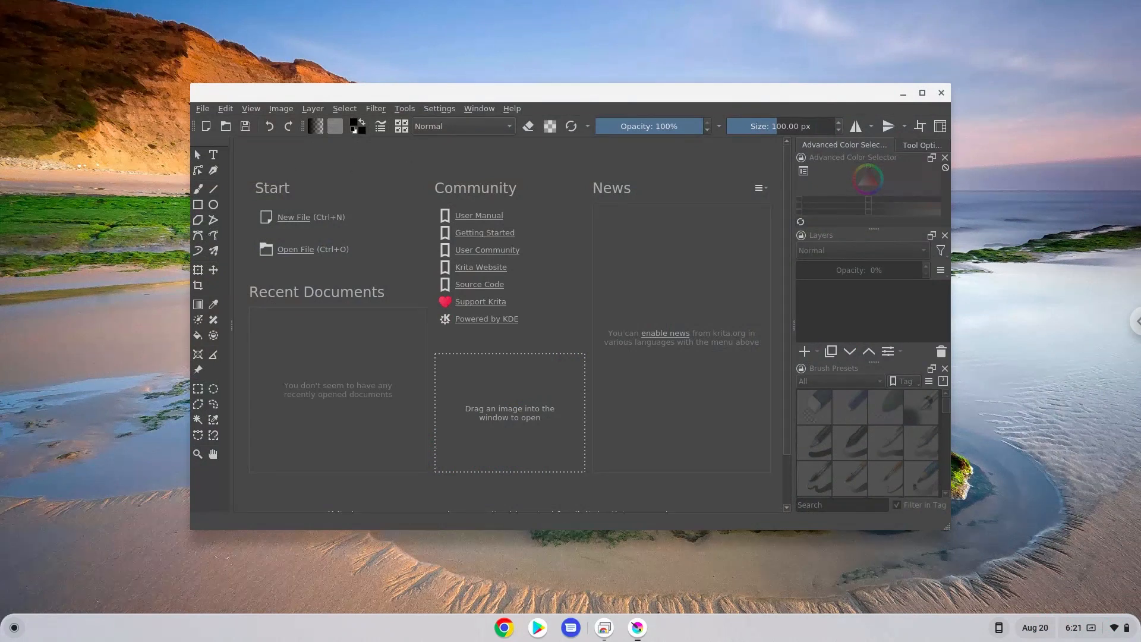
{"action": "mouse_move", "coordinate": [670, 92]}
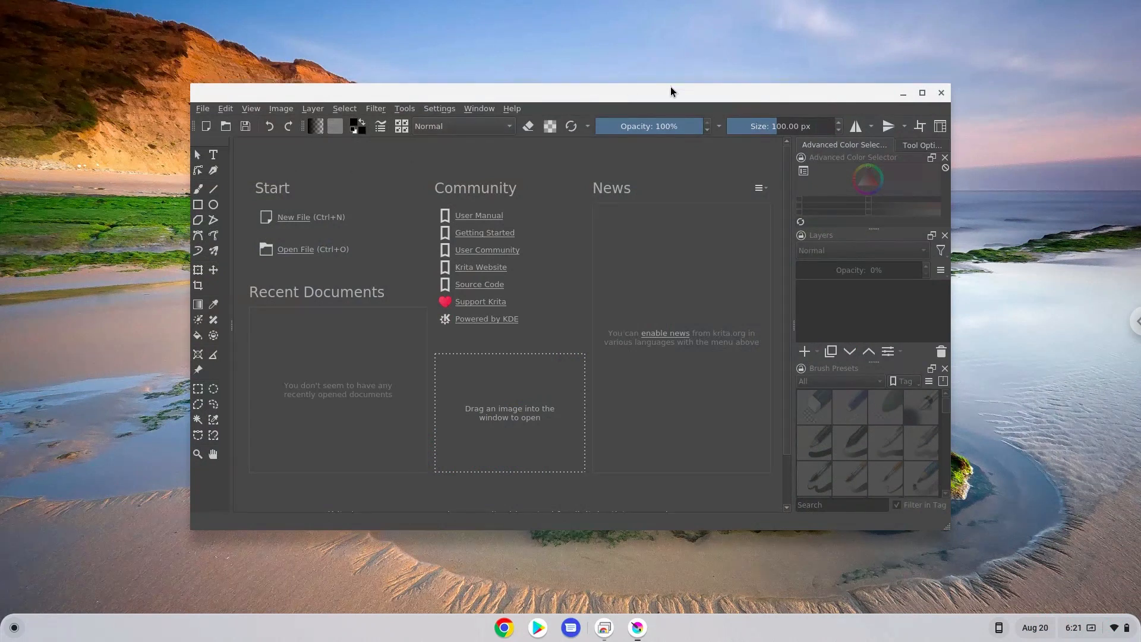
Step: Maximize Krita and start a new document on the Design Templates list for Design cinema 16:10
{"action": "left_click", "coordinate": [921, 92]}
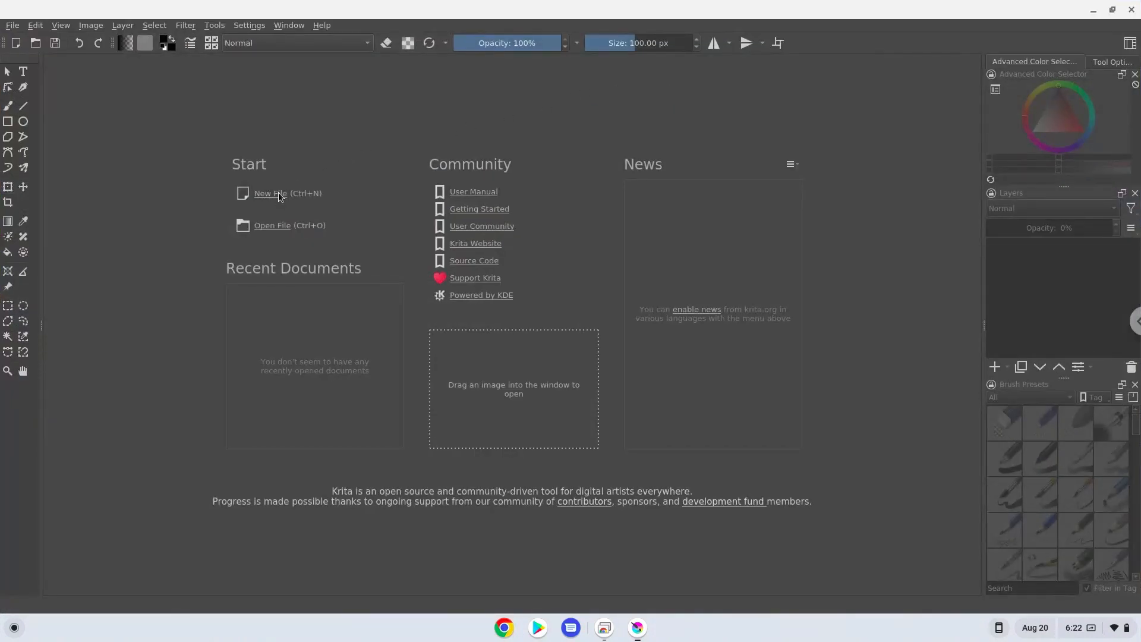
{"action": "left_click", "coordinate": [269, 192]}
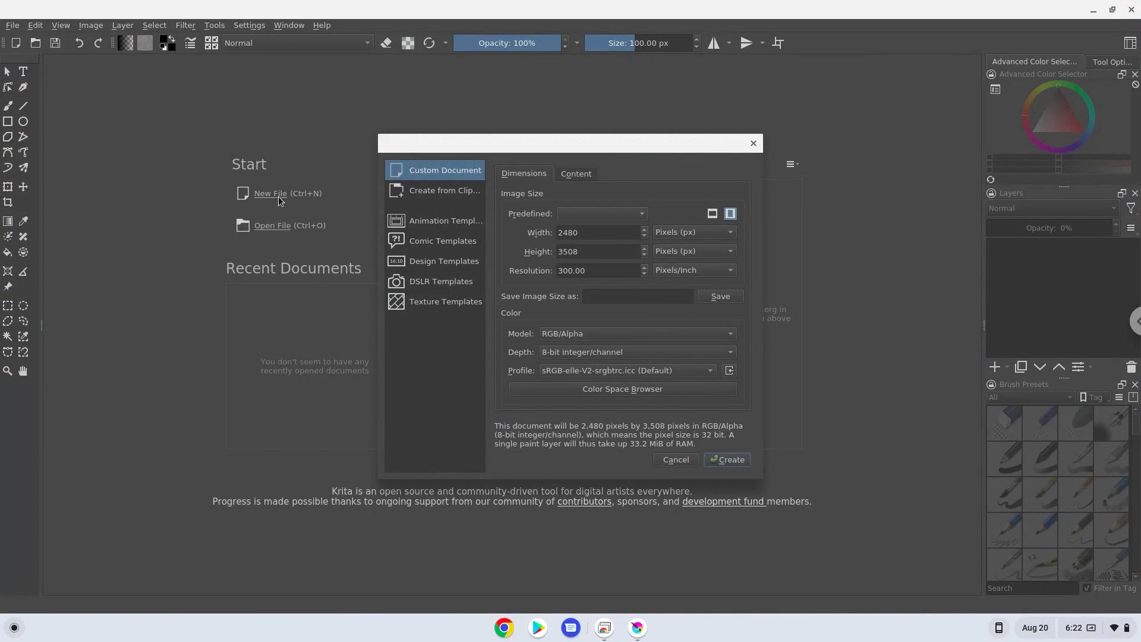
{"action": "left_click", "coordinate": [444, 260]}
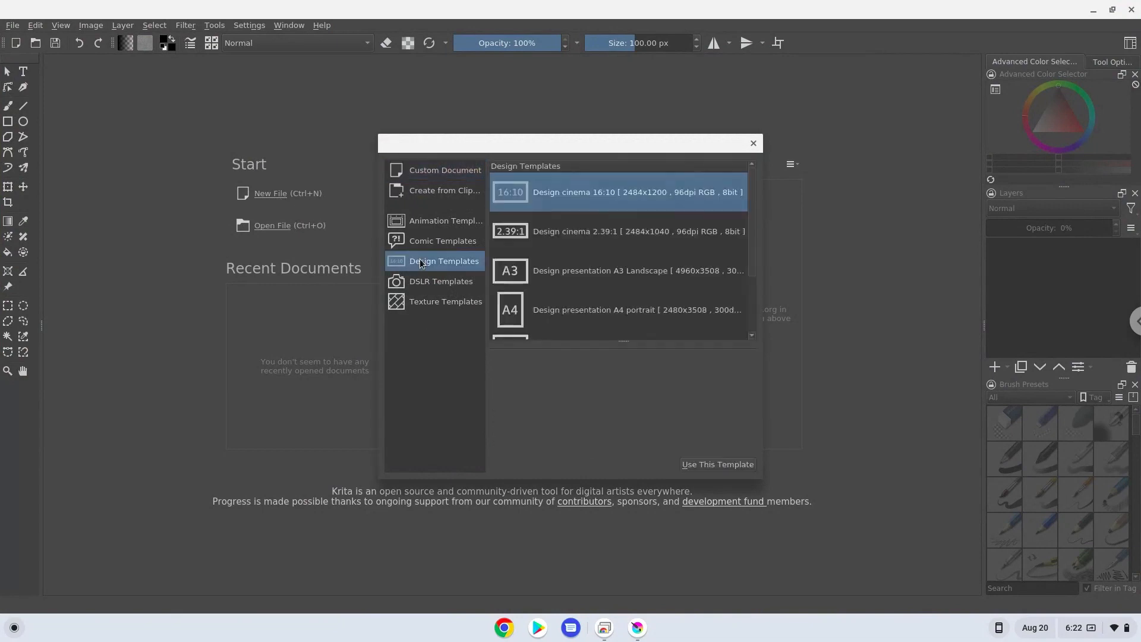
{"action": "mouse_move", "coordinate": [449, 285]}
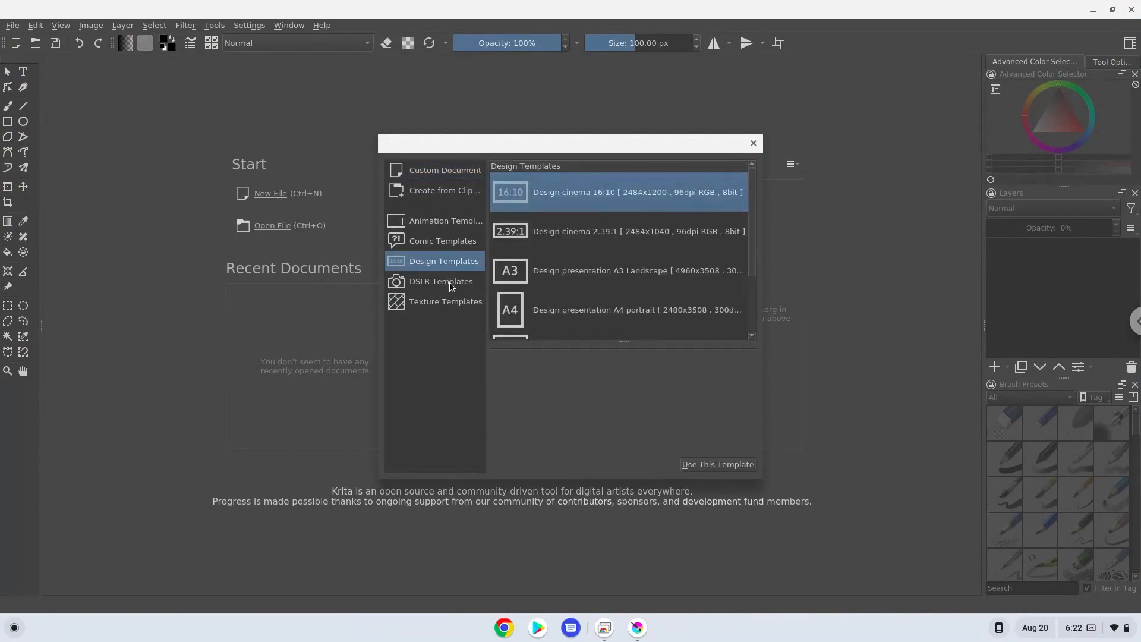
{"action": "mouse_move", "coordinate": [716, 465]}
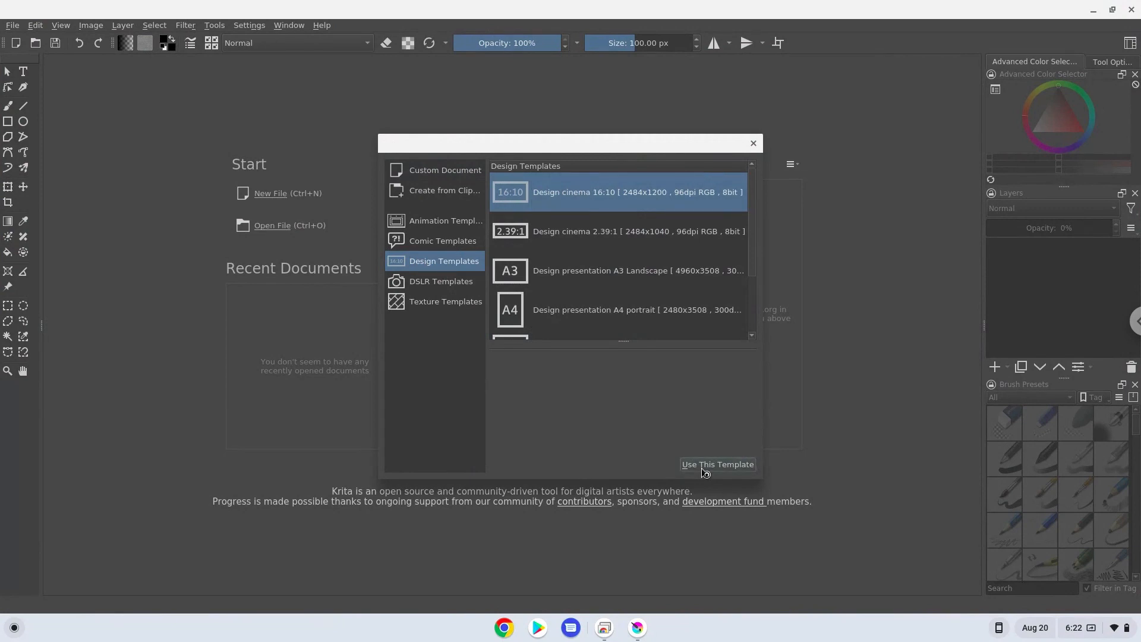
Step: Create the Design cinema 16:10 canvas (2484×1200) and show About Krita, version 5.1.0
{"action": "left_click", "coordinate": [715, 464]}
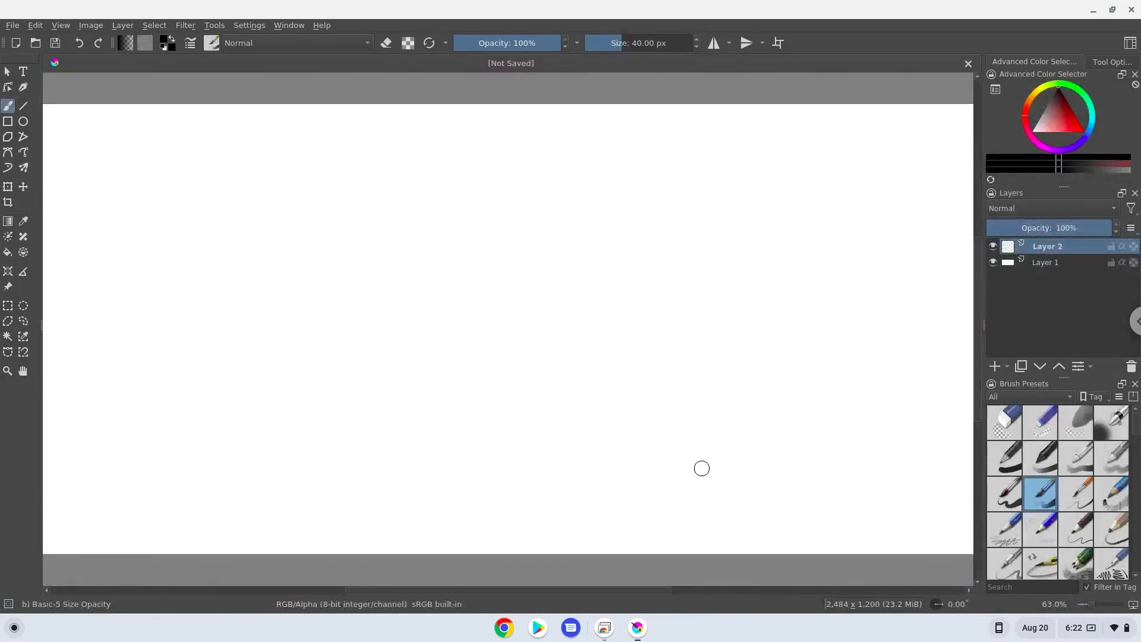
{"action": "mouse_move", "coordinate": [608, 370]}
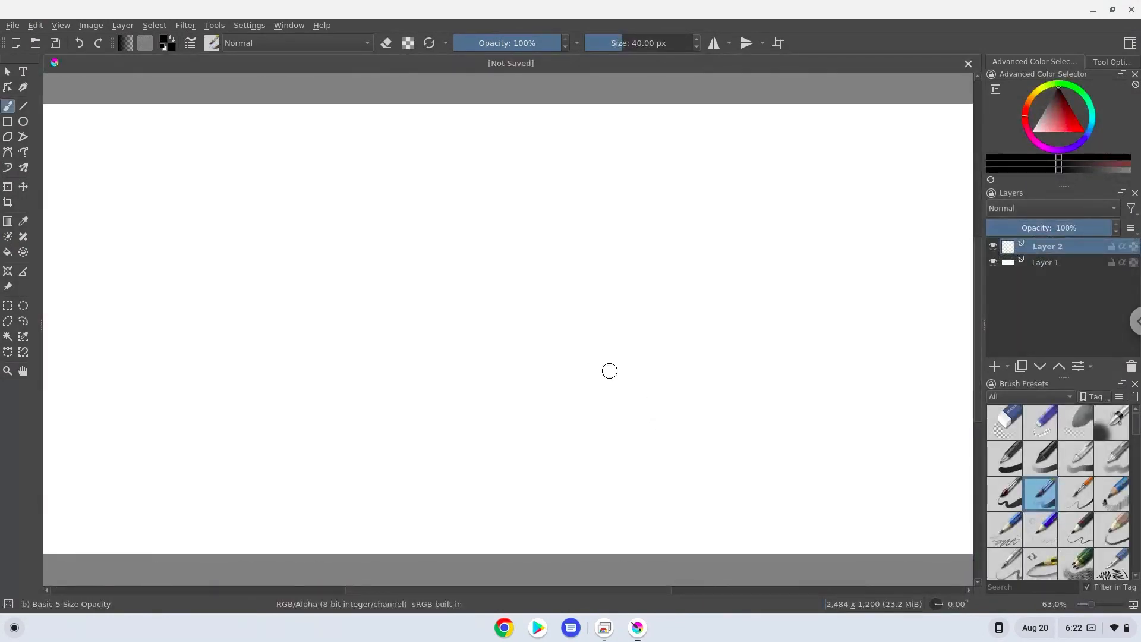
{"action": "mouse_move", "coordinate": [414, 84]}
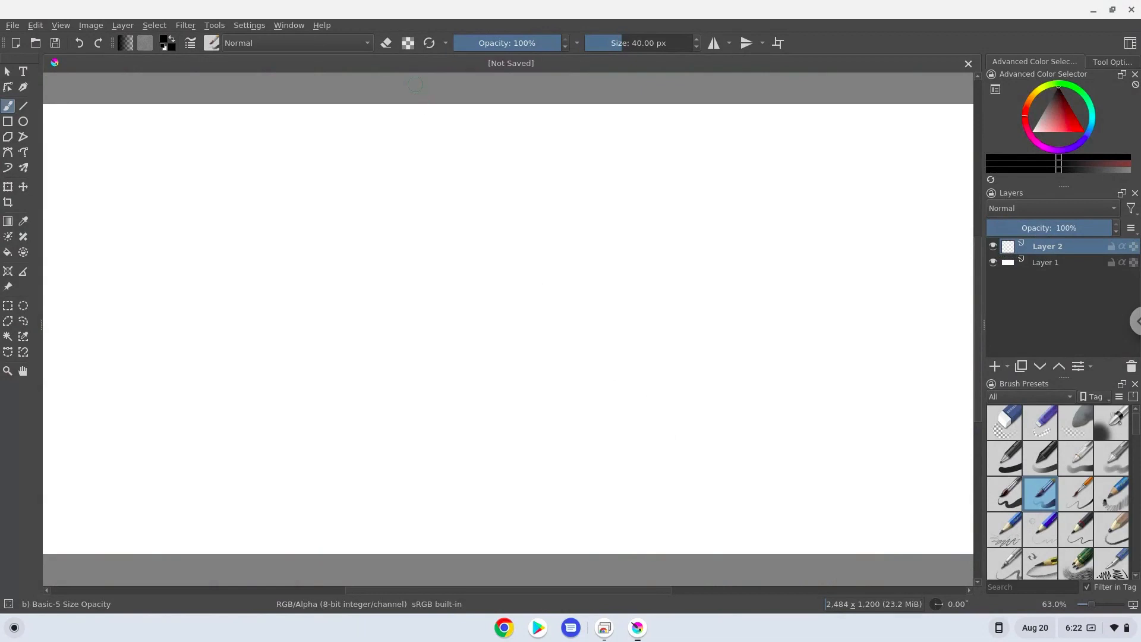
{"action": "mouse_move", "coordinate": [332, 28]}
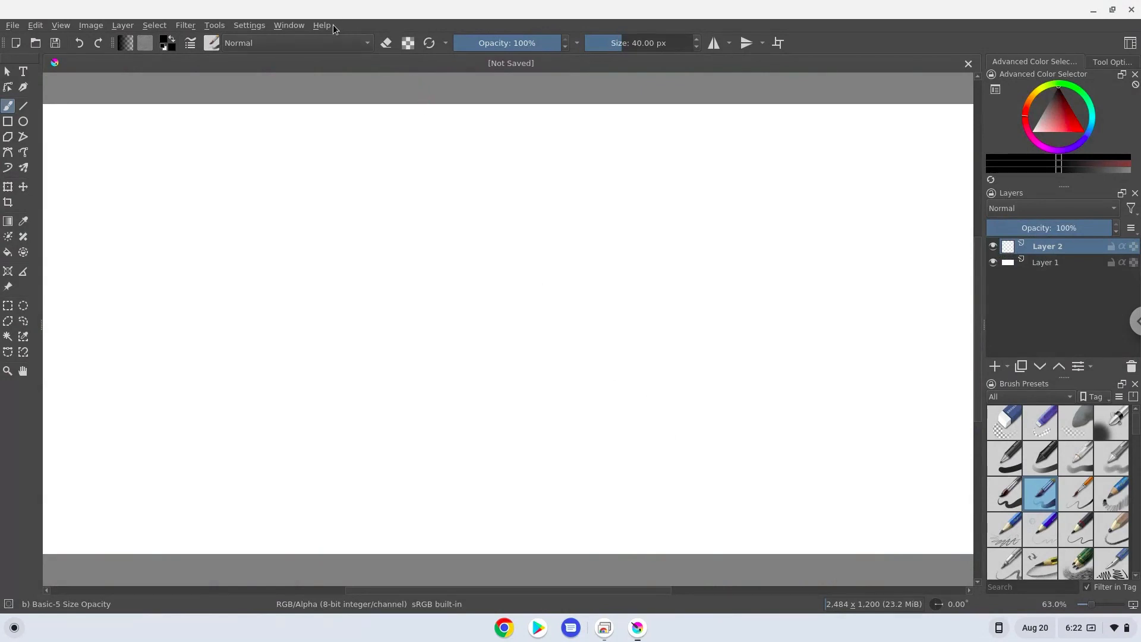
{"action": "mouse_move", "coordinate": [328, 27]}
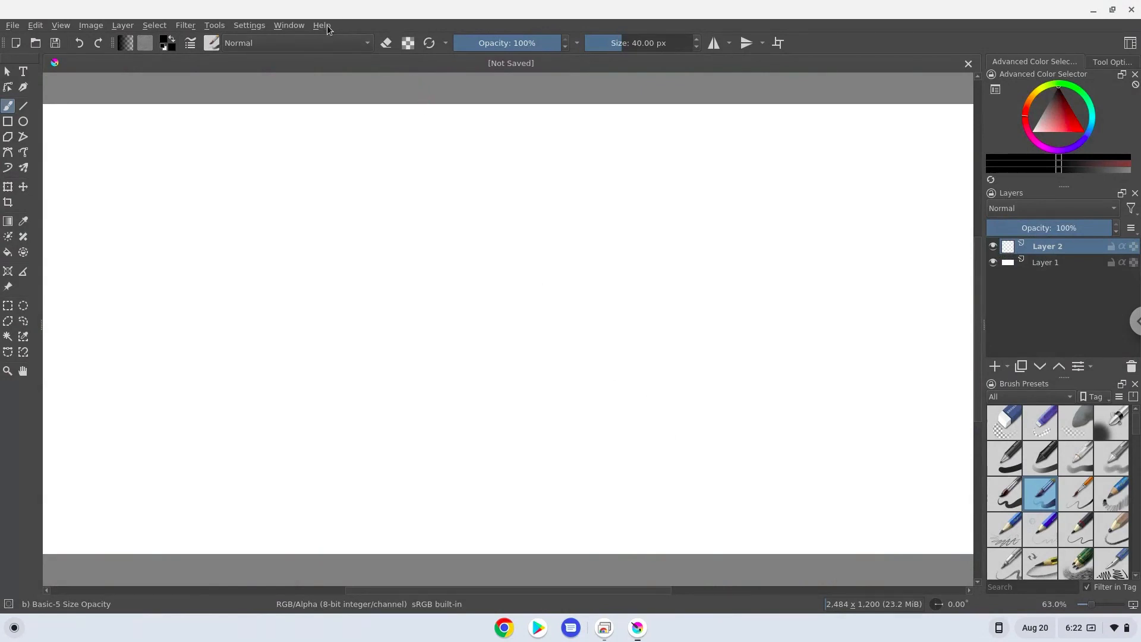
{"action": "left_click", "coordinate": [321, 25]}
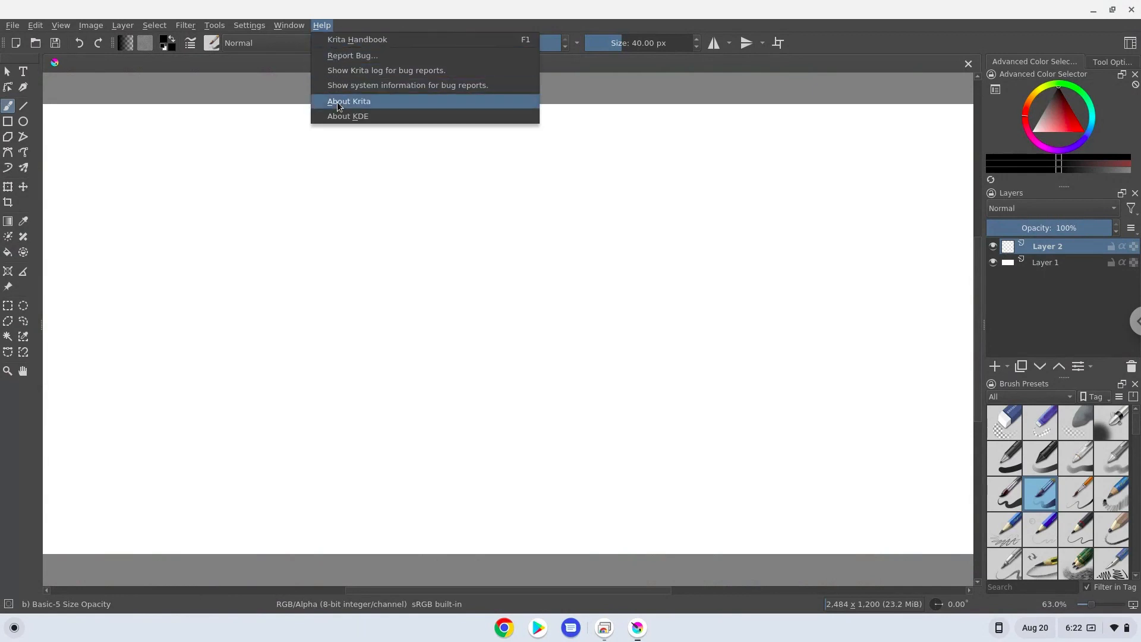
{"action": "left_click", "coordinate": [348, 101]}
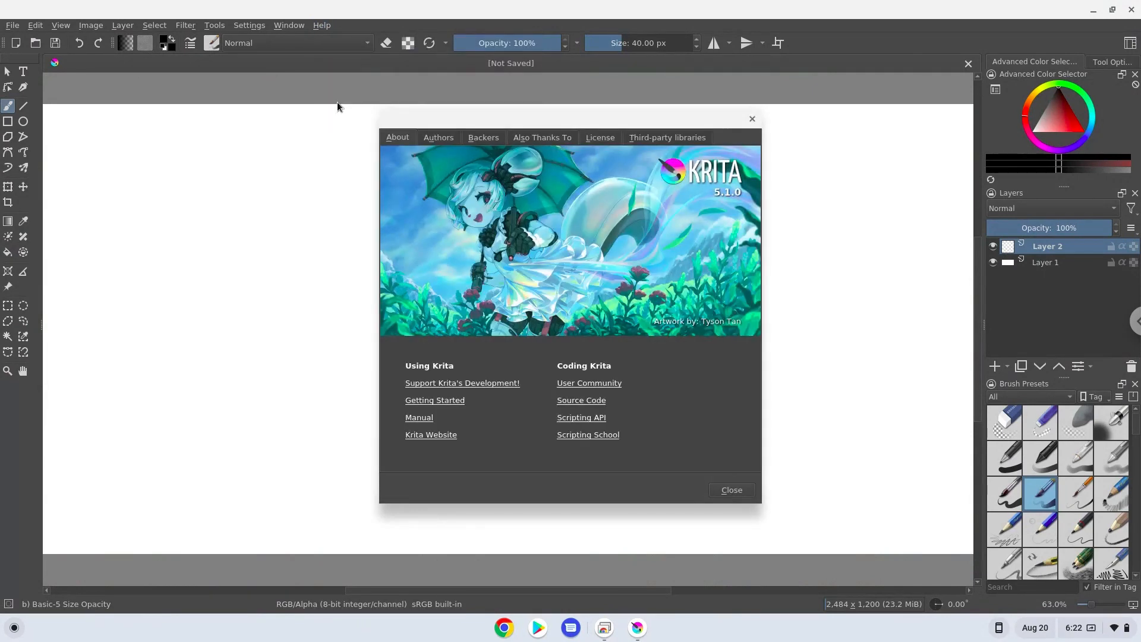